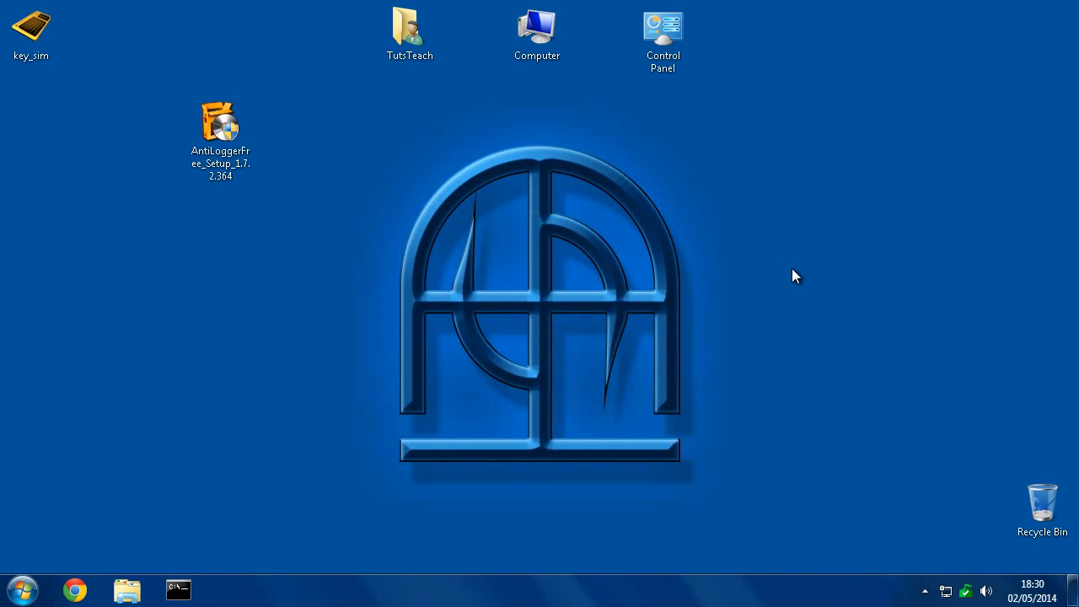
# Step: Launch the Zemana keylogger simulation, move it to the right and start capturing keystrokes
pyautogui.click(219, 126)
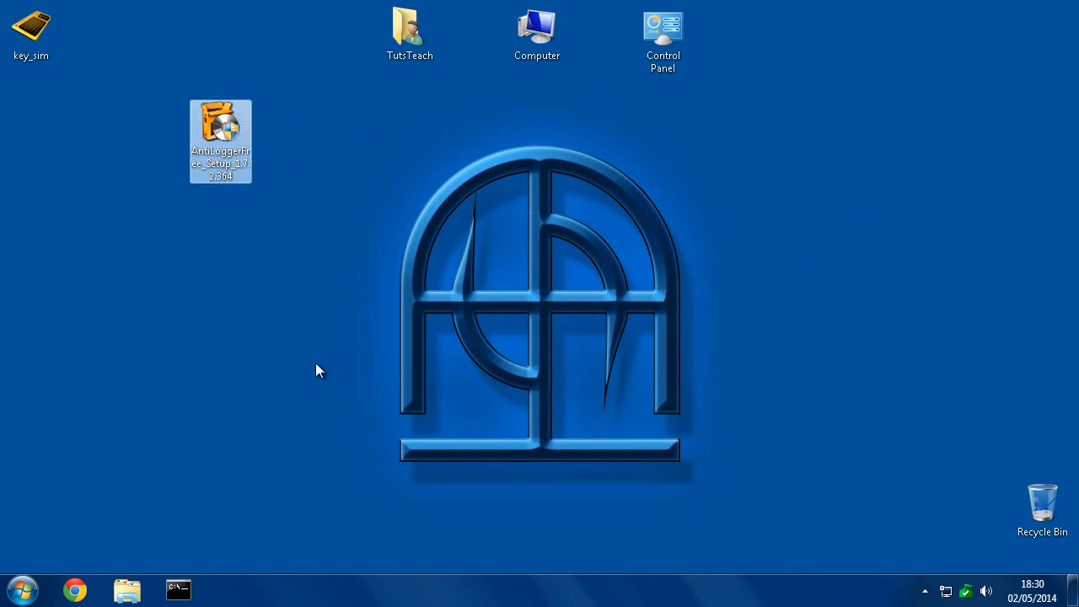
pyautogui.moveTo(270, 391)
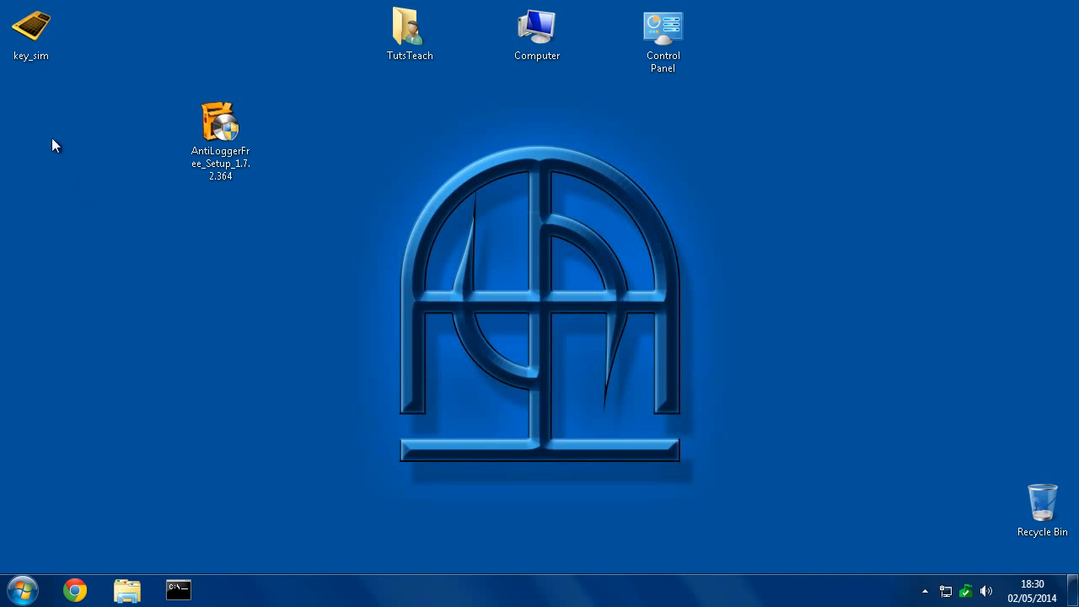
pyautogui.doubleClick(31, 27)
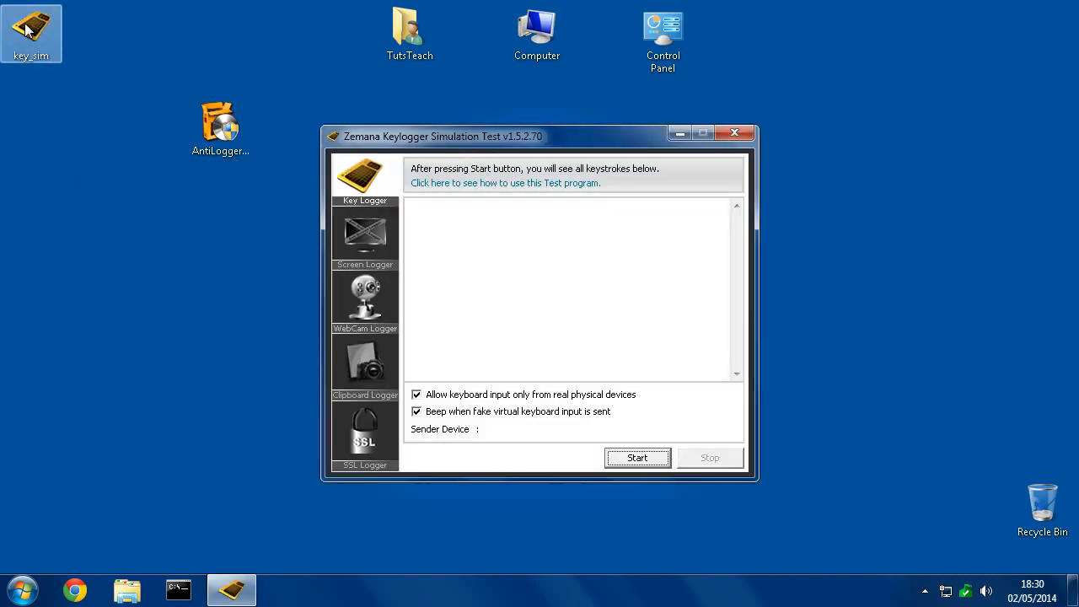
pyautogui.moveTo(455, 135); pyautogui.dragTo(725, 120)
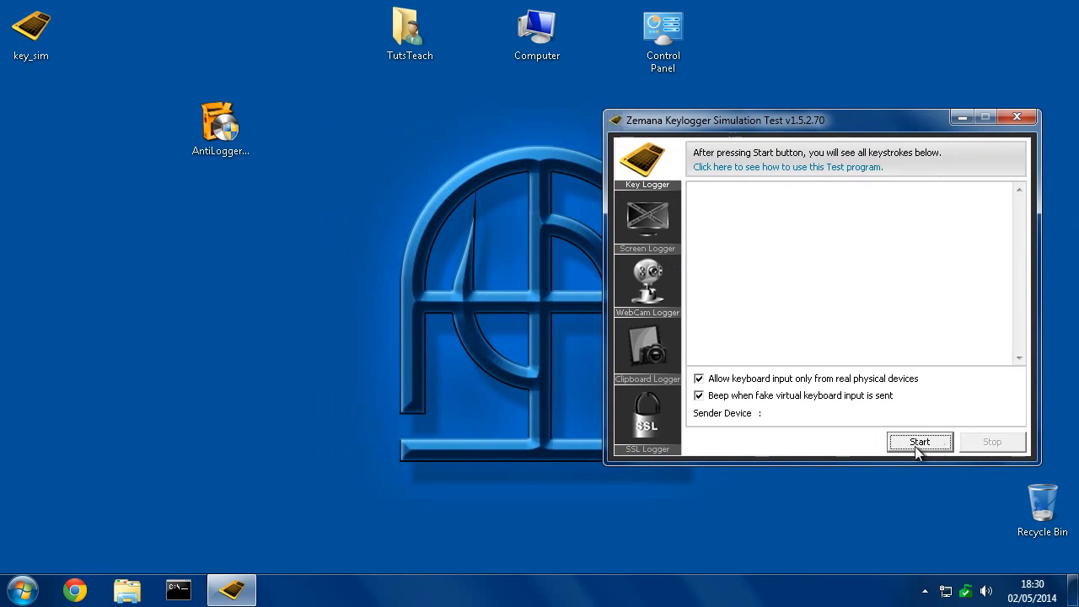
pyautogui.click(24, 591)
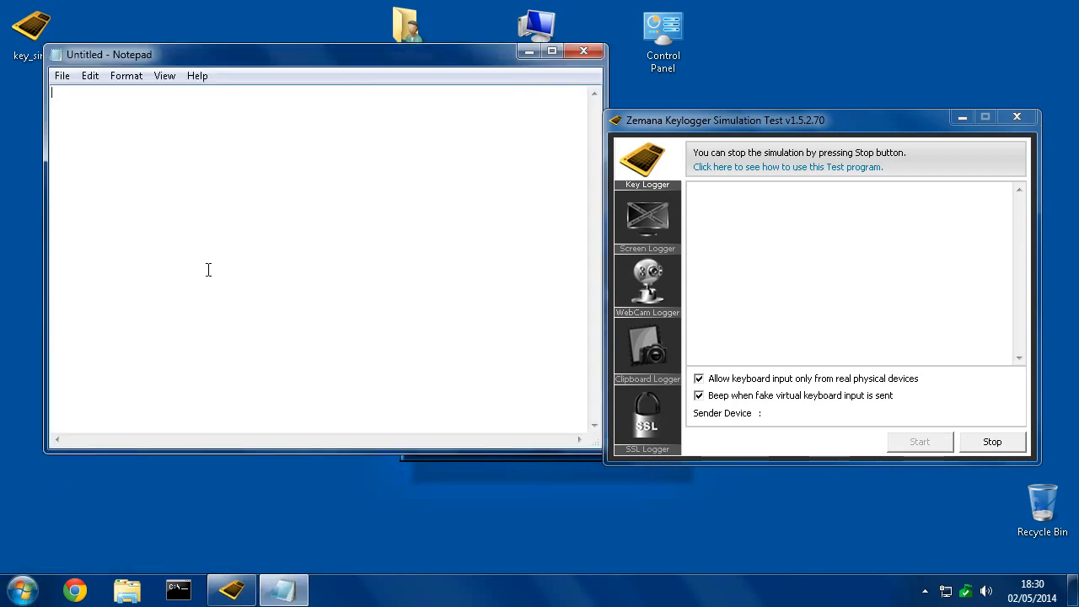
# Step: Write 'And I am going to start typing here.' in Notepad so the keylogger captures it in plain text
pyautogui.write('And I am going to start typing h')
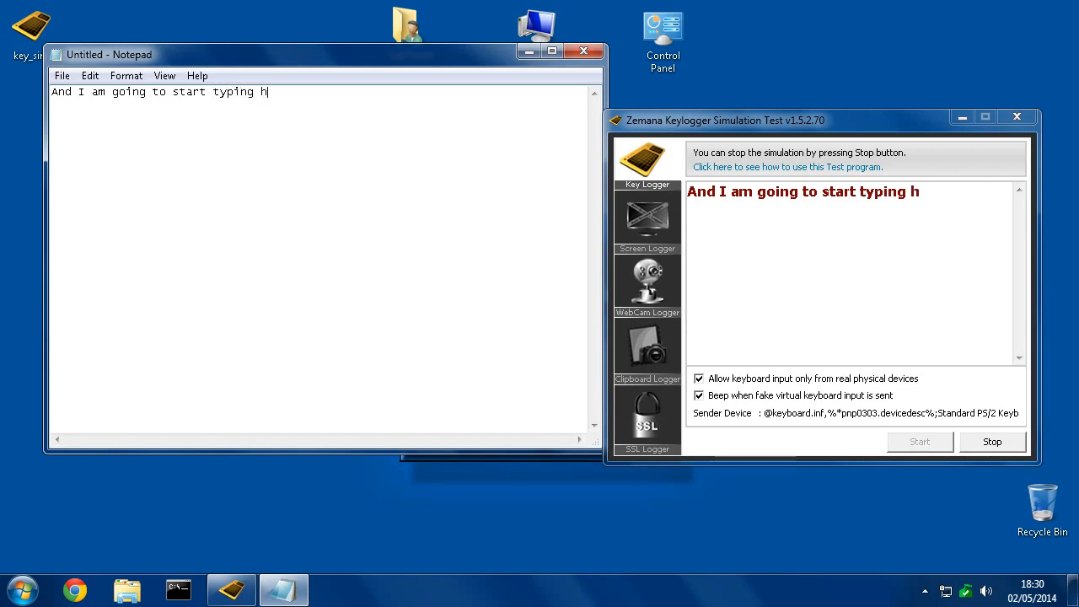
pyautogui.write('ere.')
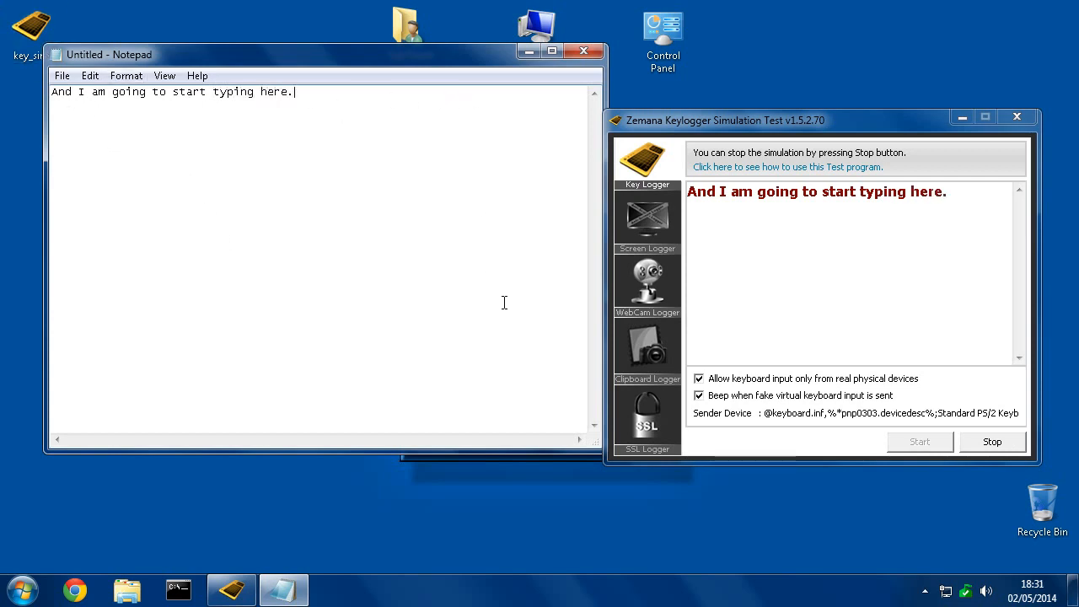
pyautogui.moveTo(357, 118)
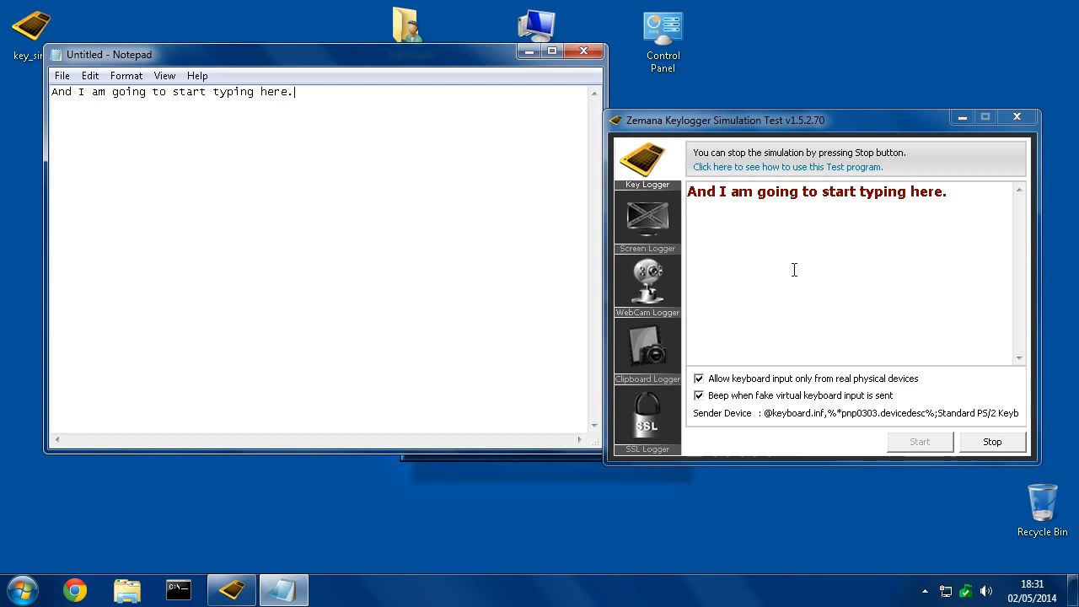
pyautogui.moveTo(823, 192)
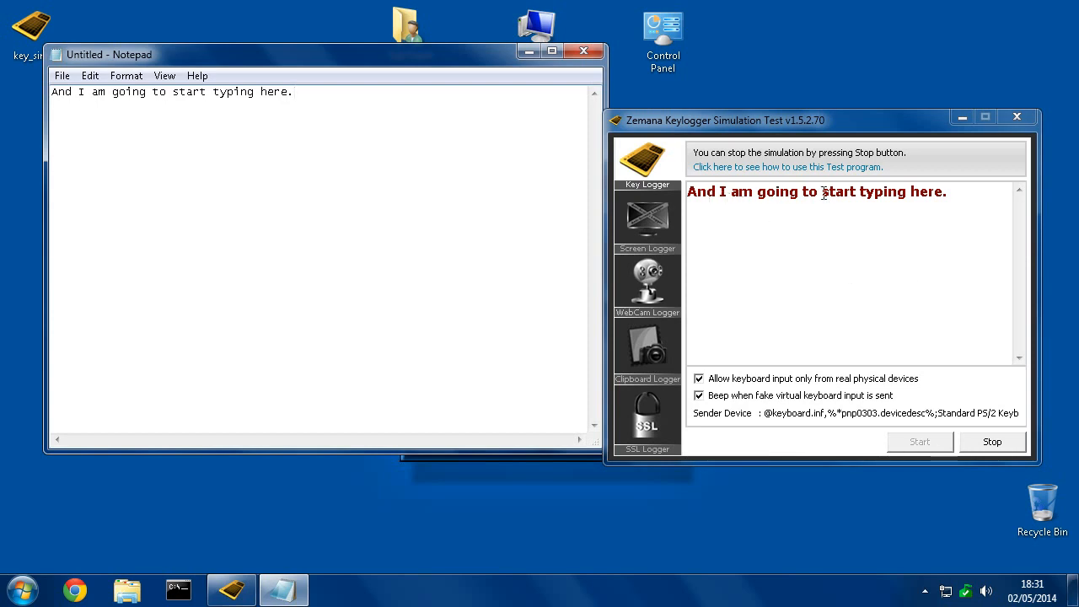
pyautogui.moveTo(769, 203)
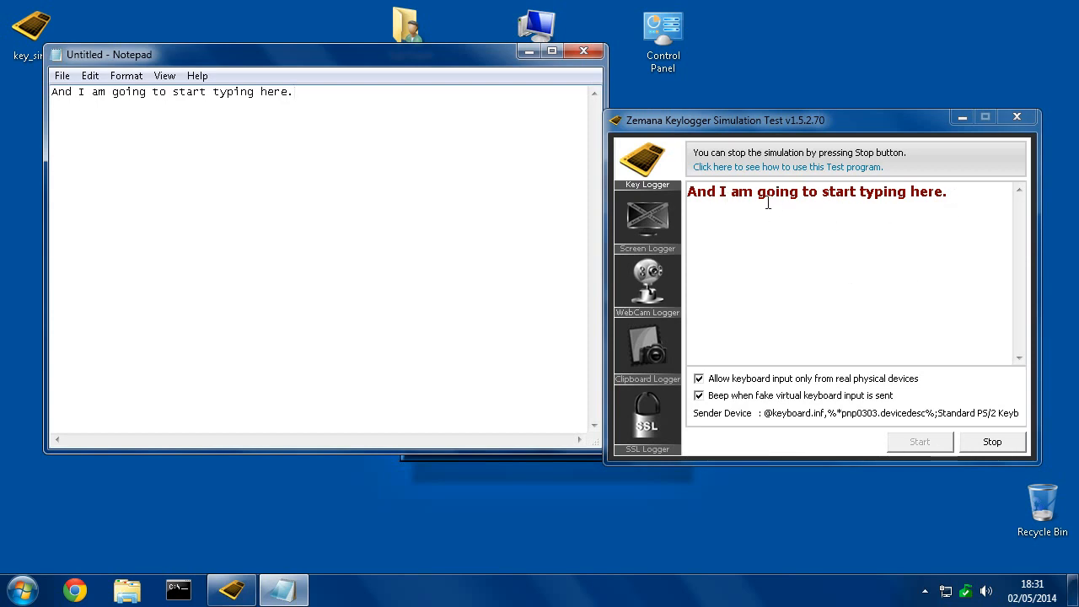
pyautogui.moveTo(693, 215)
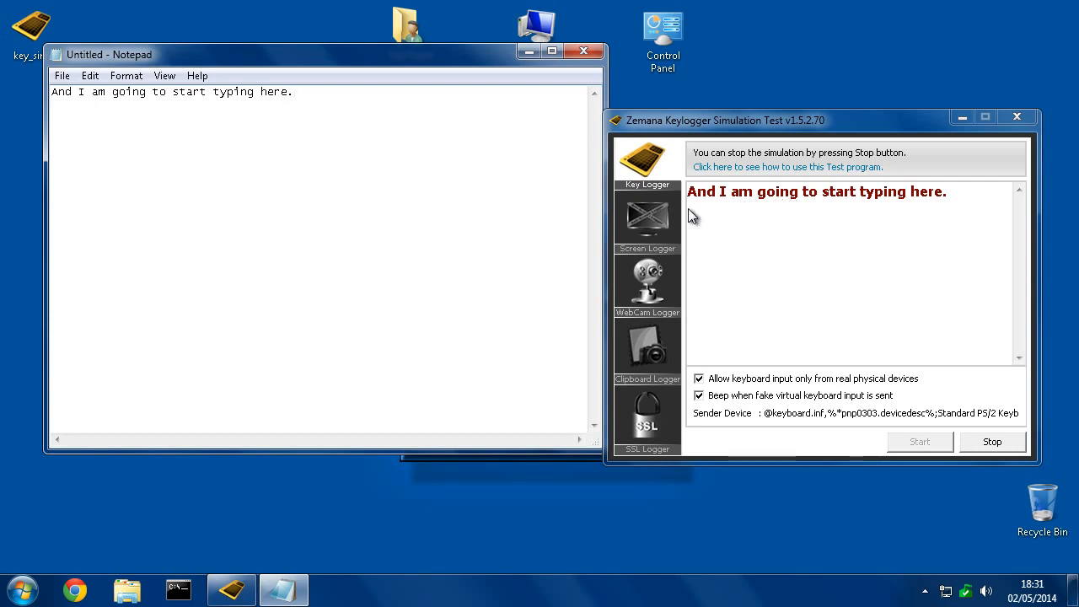
pyautogui.moveTo(724, 167)
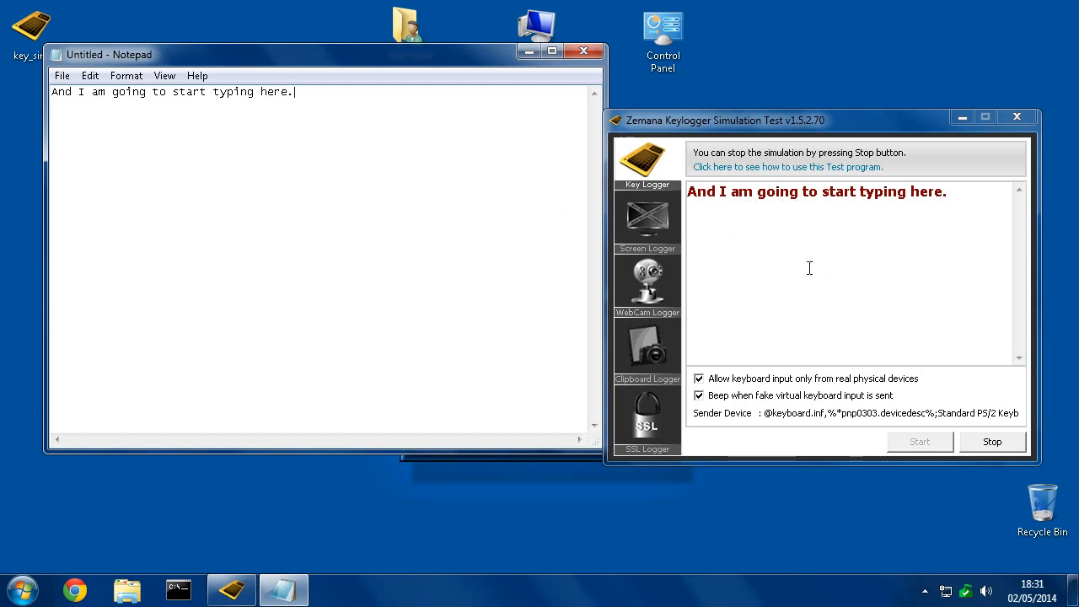
pyautogui.moveTo(965, 210)
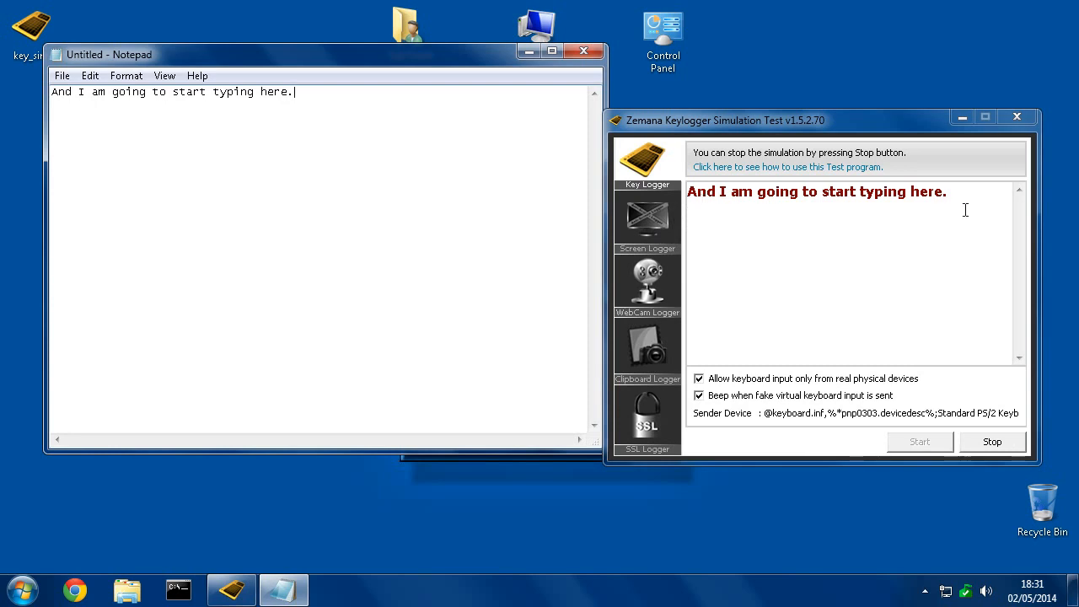
pyautogui.moveTo(773, 252)
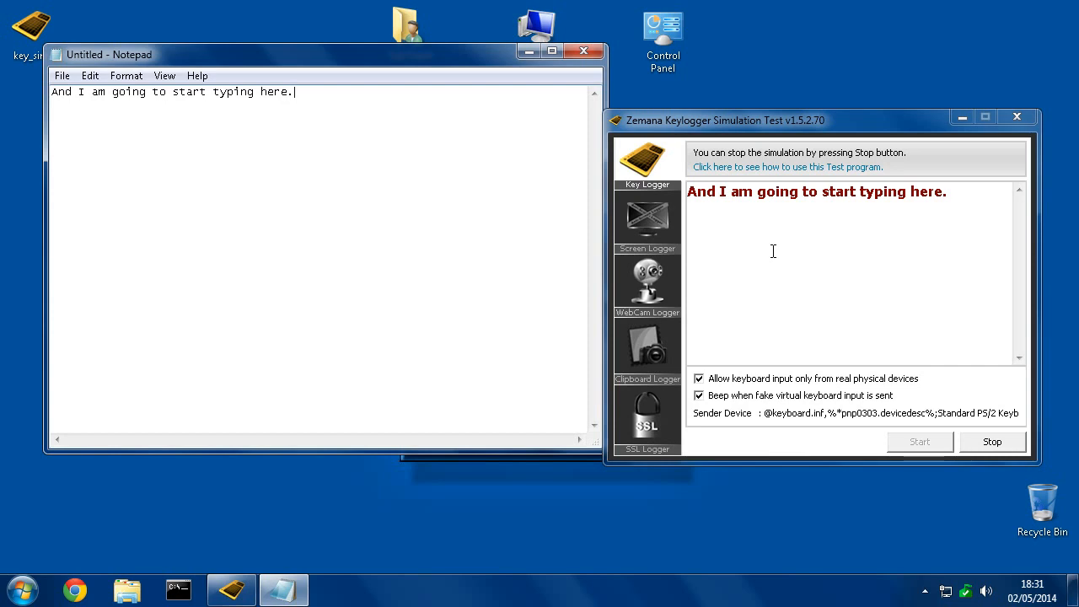
pyautogui.moveTo(533, 115)
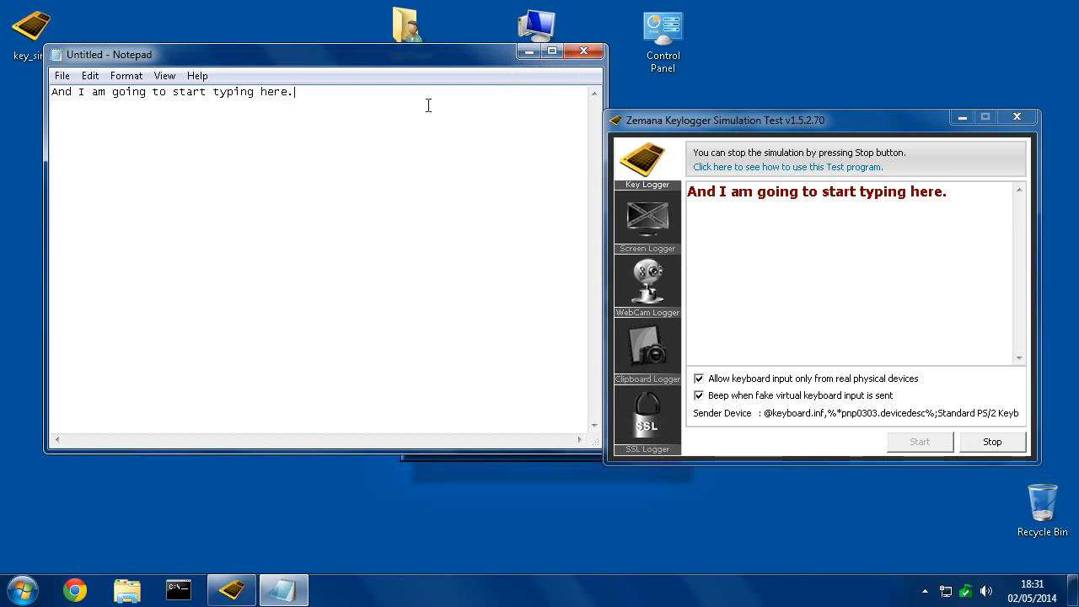
# Step: Minimise Notepad, launch the AntiLogger Free installer and allow its UAC permission request
pyautogui.click(584, 50)
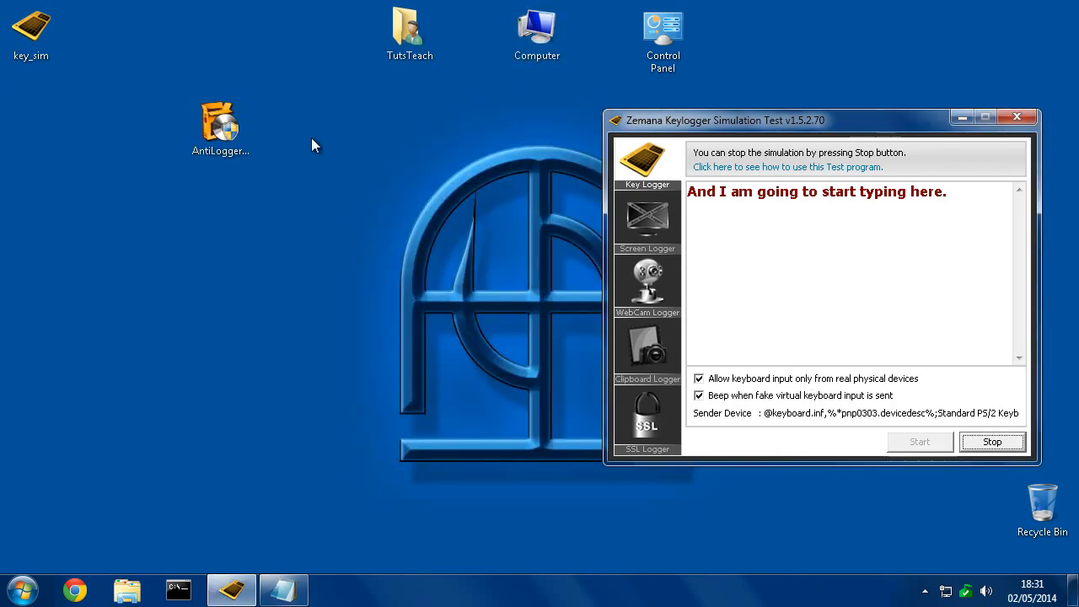
pyautogui.click(219, 127)
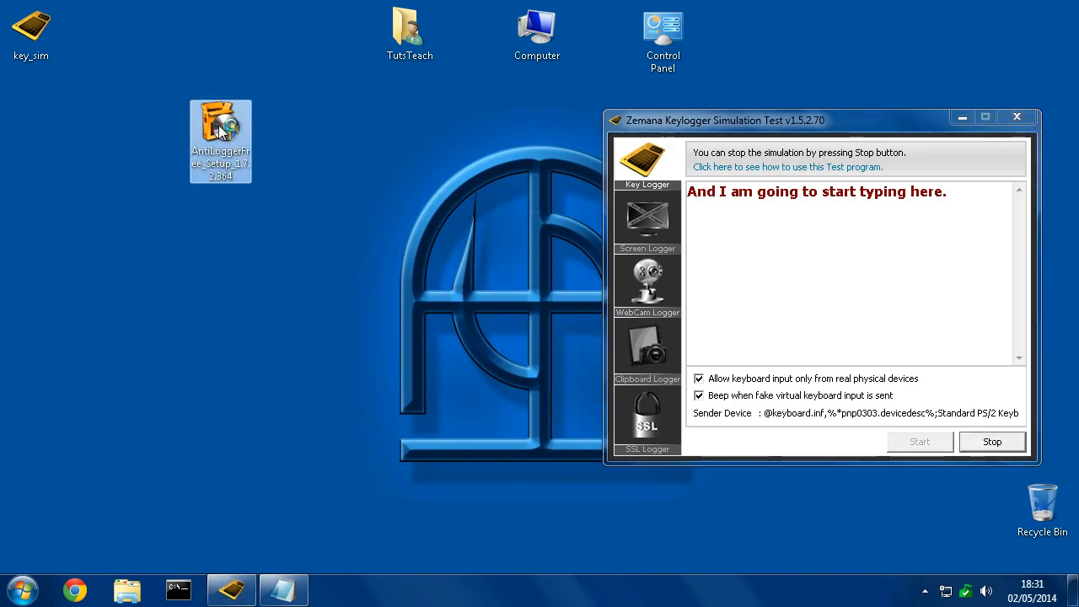
pyautogui.doubleClick(219, 142)
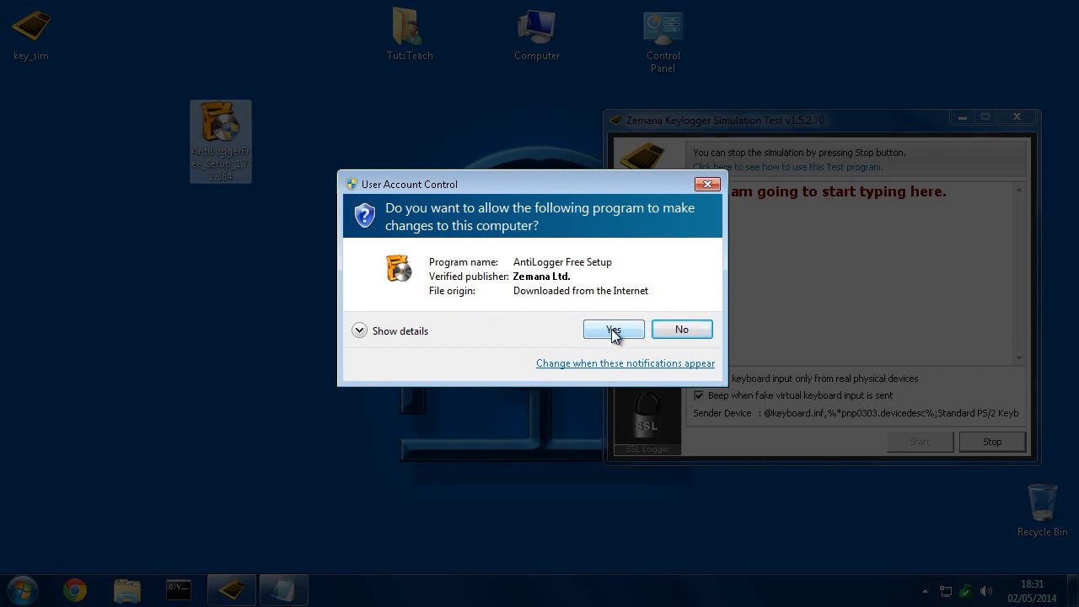
pyautogui.click(614, 329)
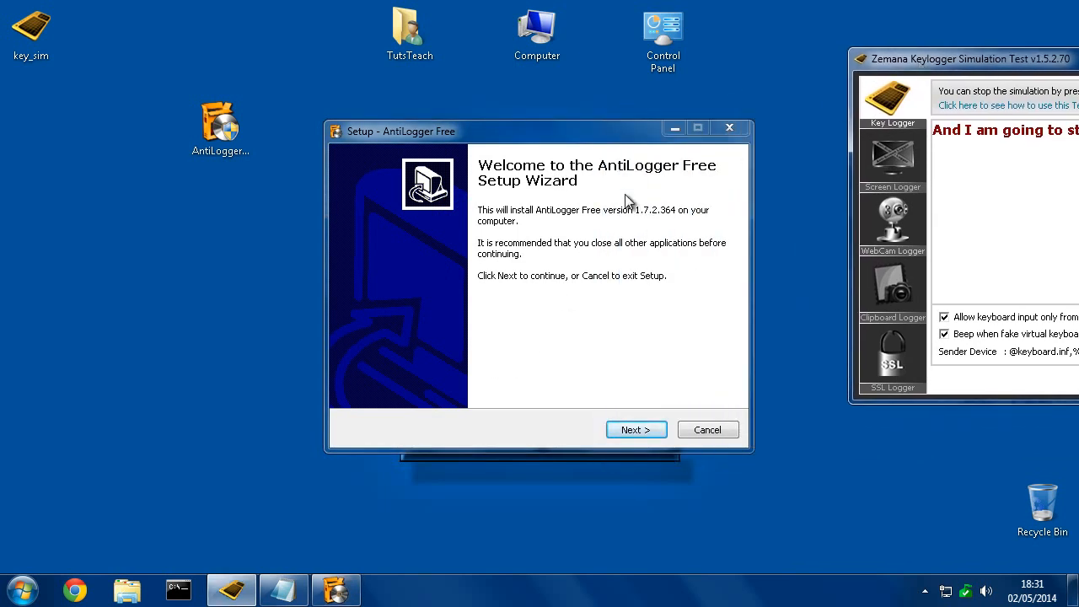
# Step: Accept the license, keep default folders and the desktop icon option, and install AntiLogger Free
pyautogui.moveTo(540, 132); pyautogui.dragTo(476, 104)
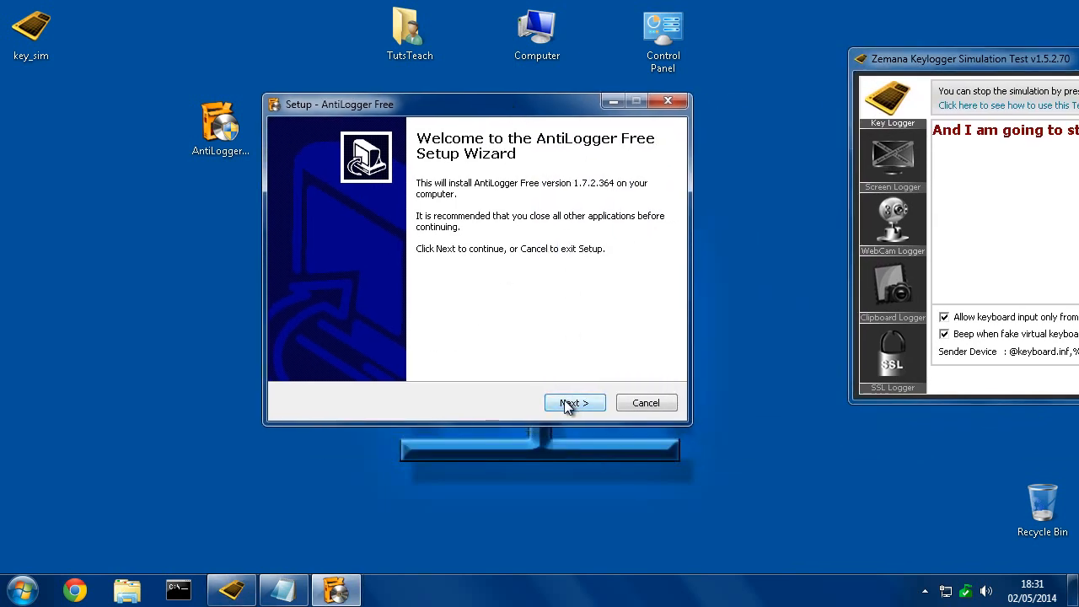
pyautogui.click(574, 401)
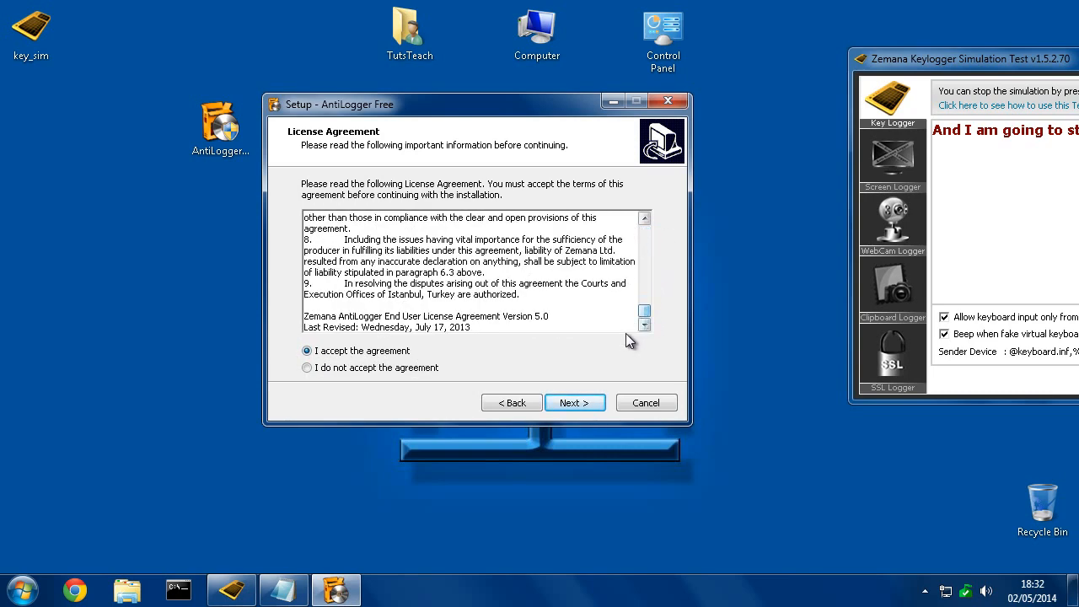
pyautogui.click(575, 401)
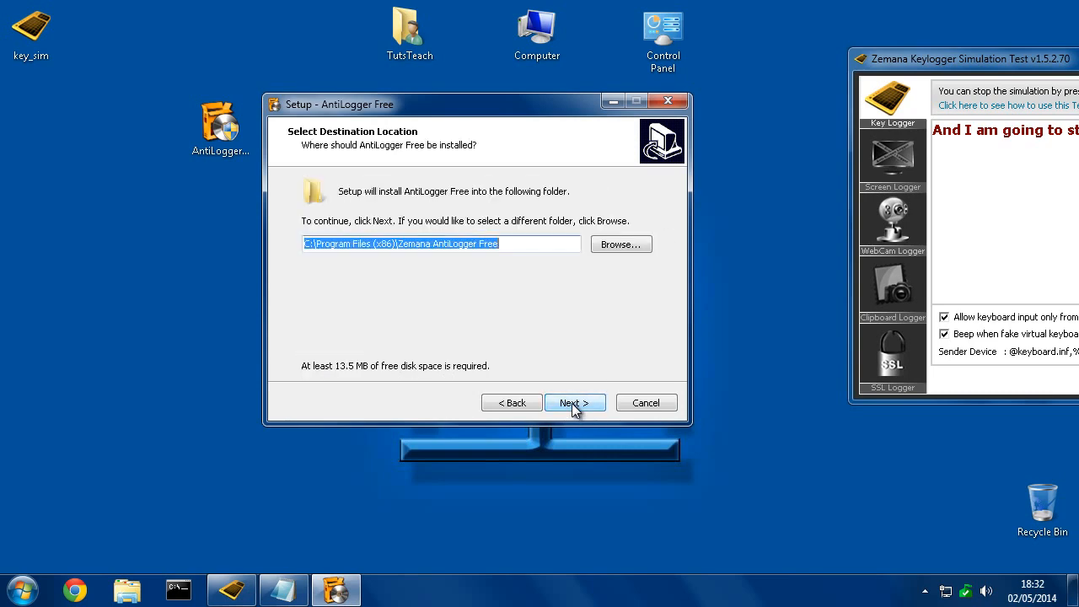
pyautogui.click(575, 401)
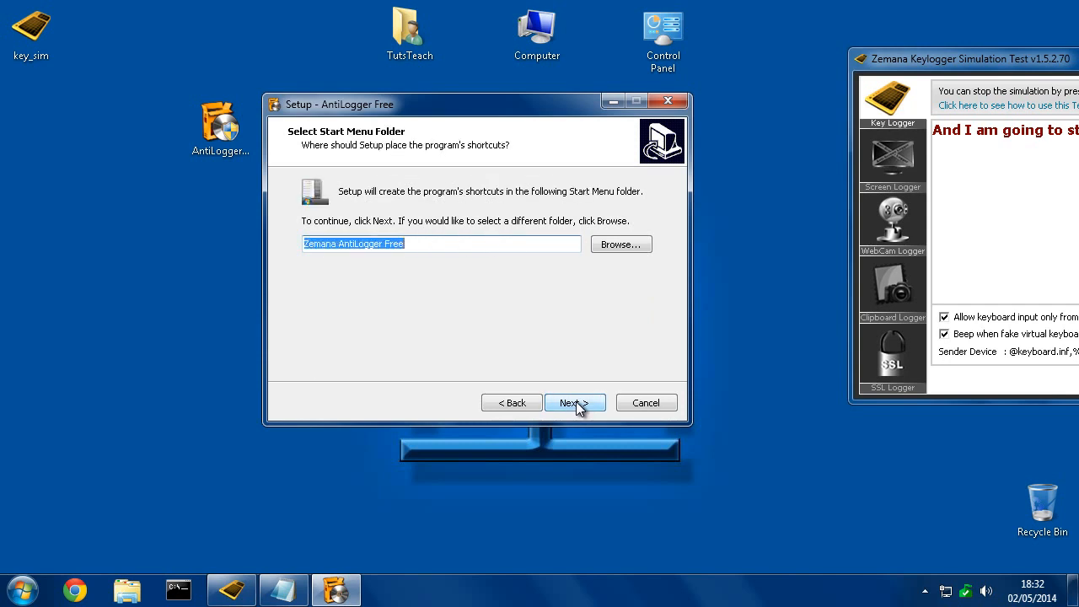
pyautogui.click(575, 402)
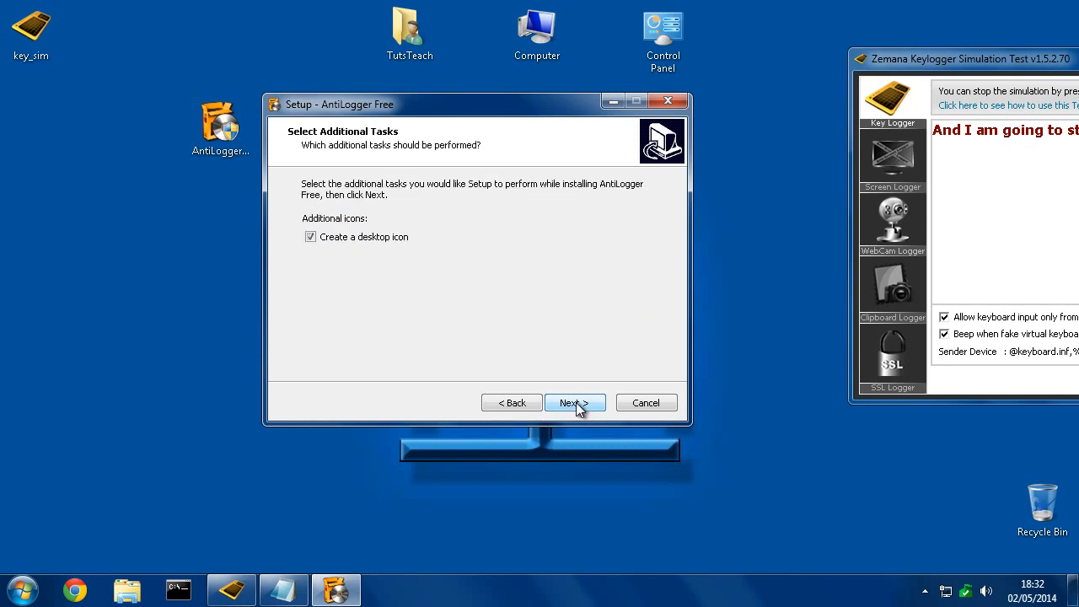
pyautogui.moveTo(320, 236)
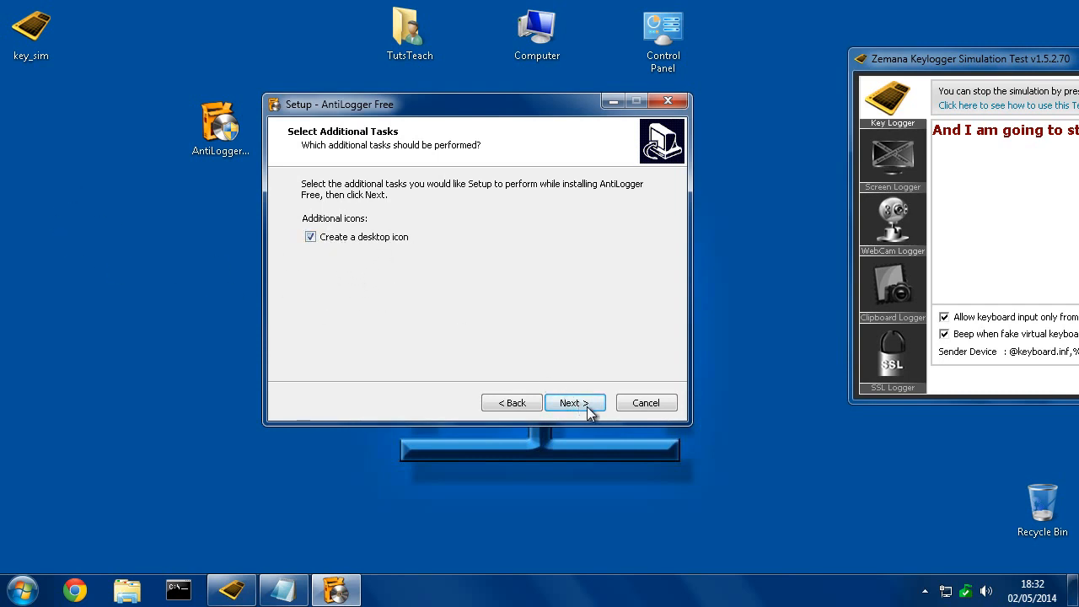
pyautogui.click(575, 401)
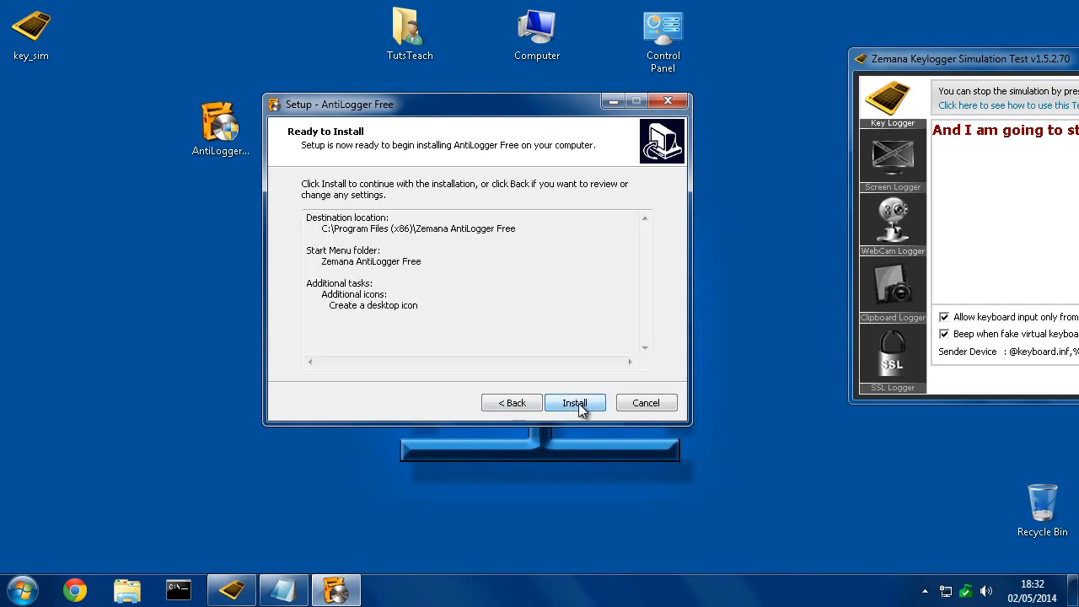
pyautogui.click(576, 401)
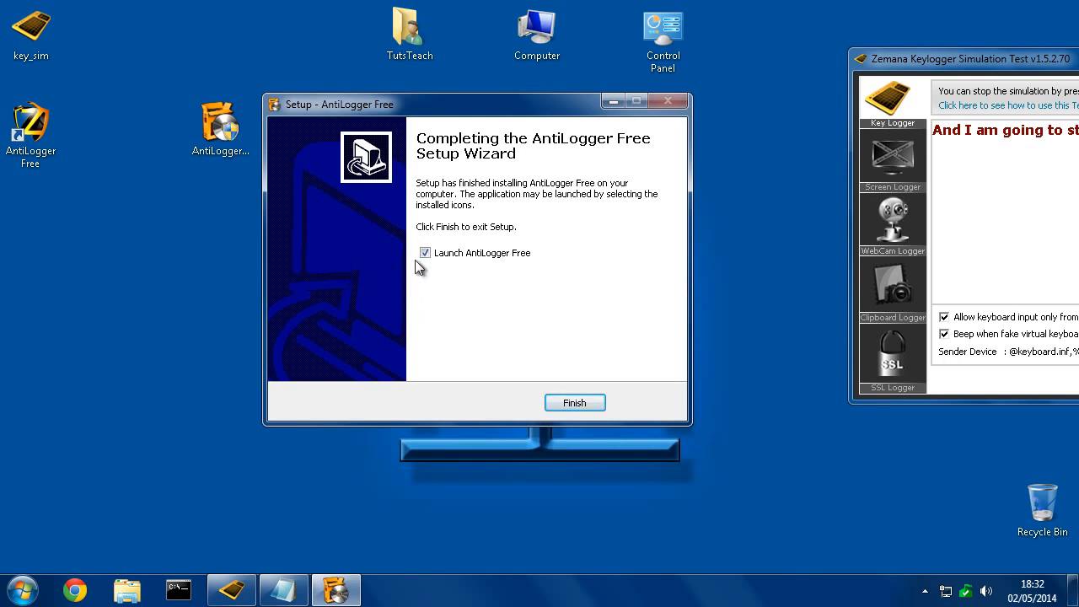
pyautogui.moveTo(516, 269)
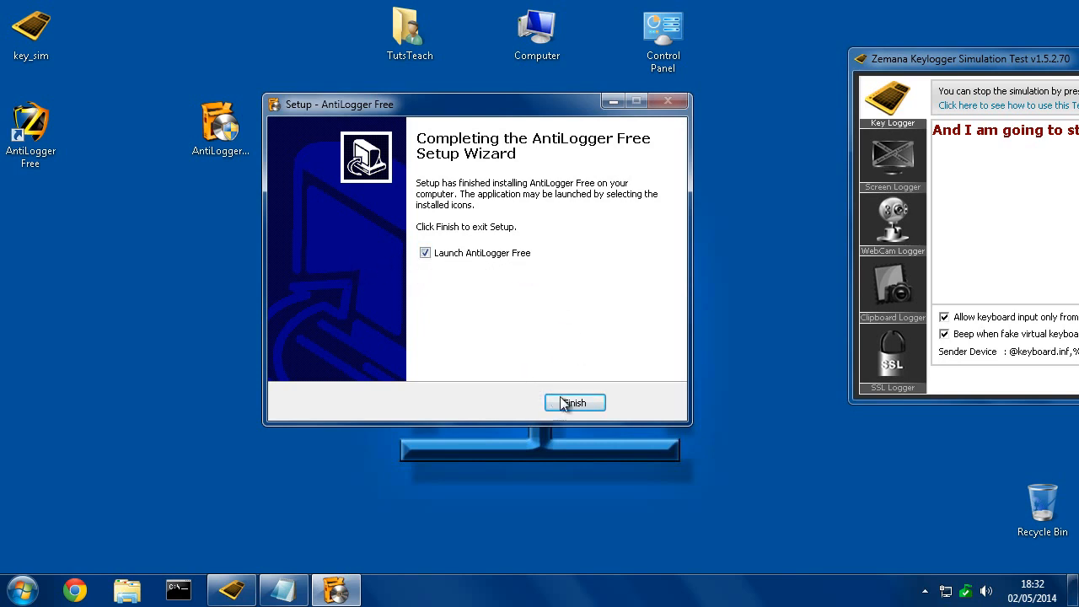
# Step: Finish setup launching AntiLogger Free, then write a 'Hello... what happens?' sentence in Notepad for the keylogger to capture
pyautogui.click(574, 402)
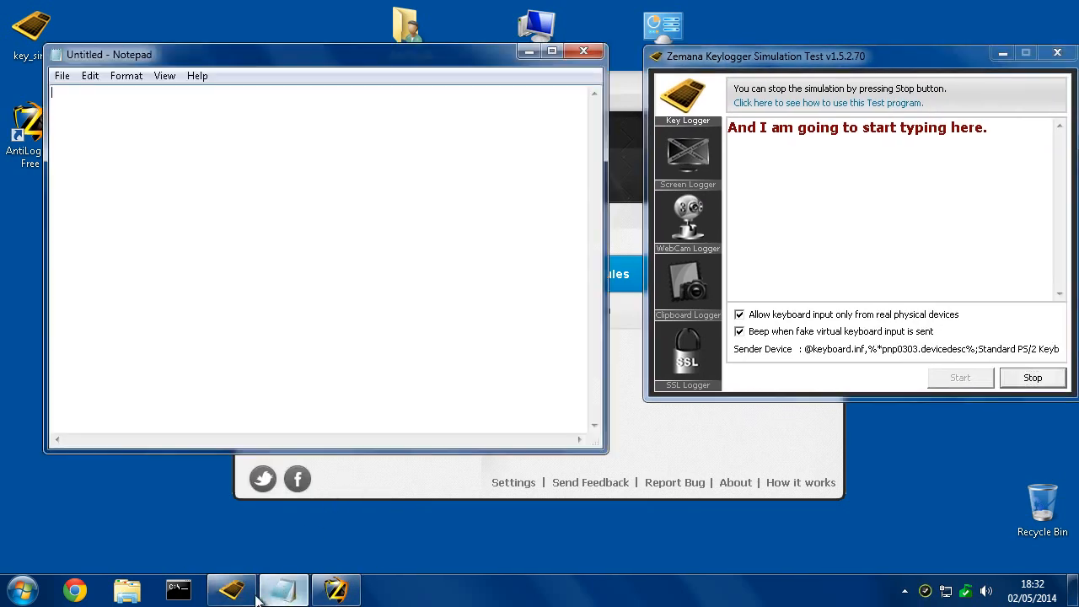
pyautogui.write('Hello This is another test to SEE w')
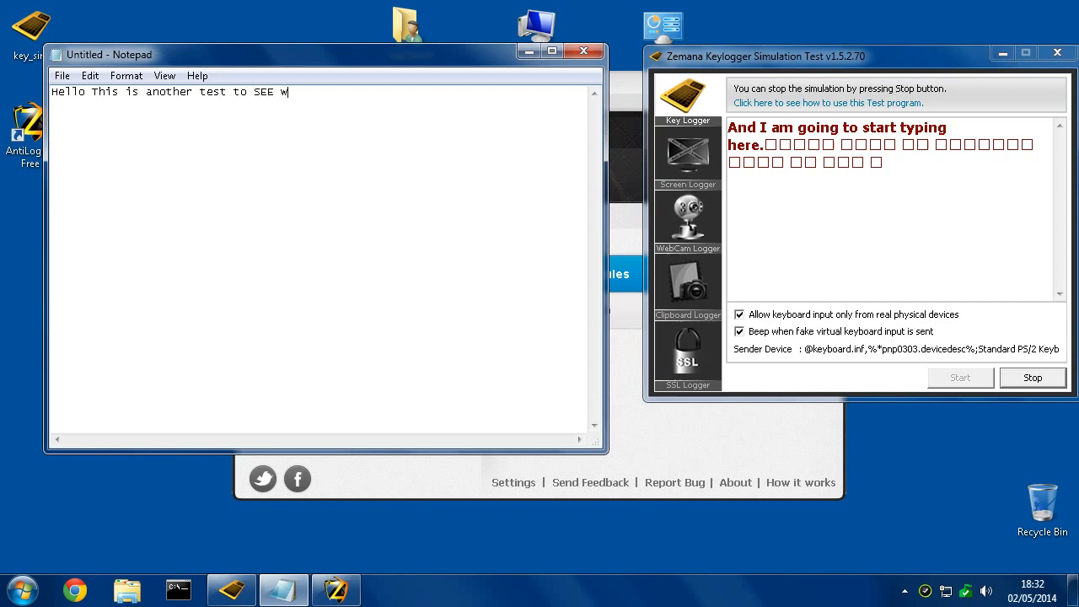
pyautogui.write('hat happens?')
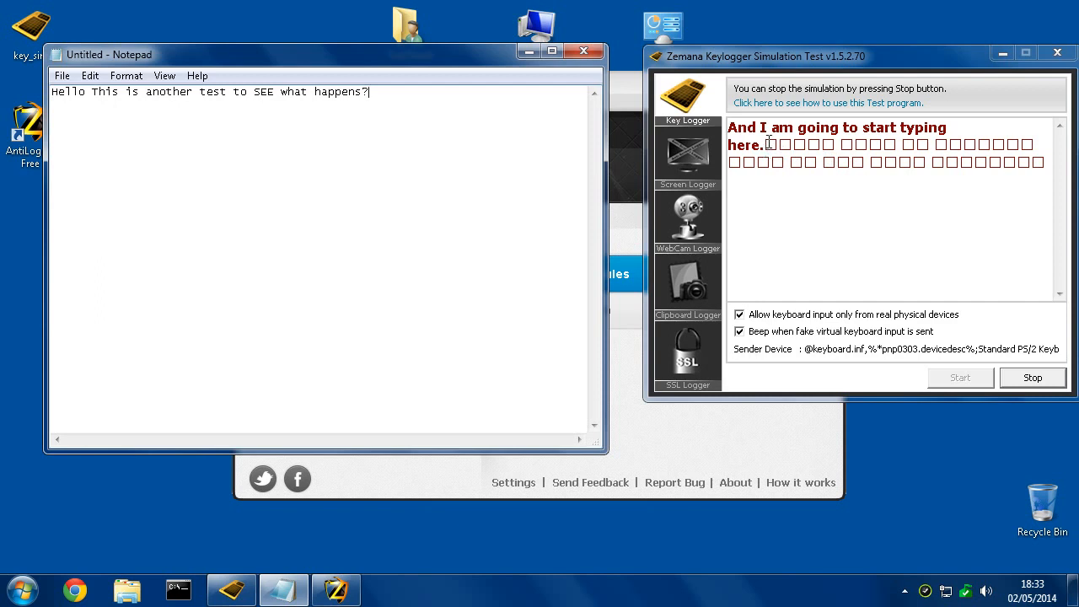
pyautogui.moveTo(1055, 172)
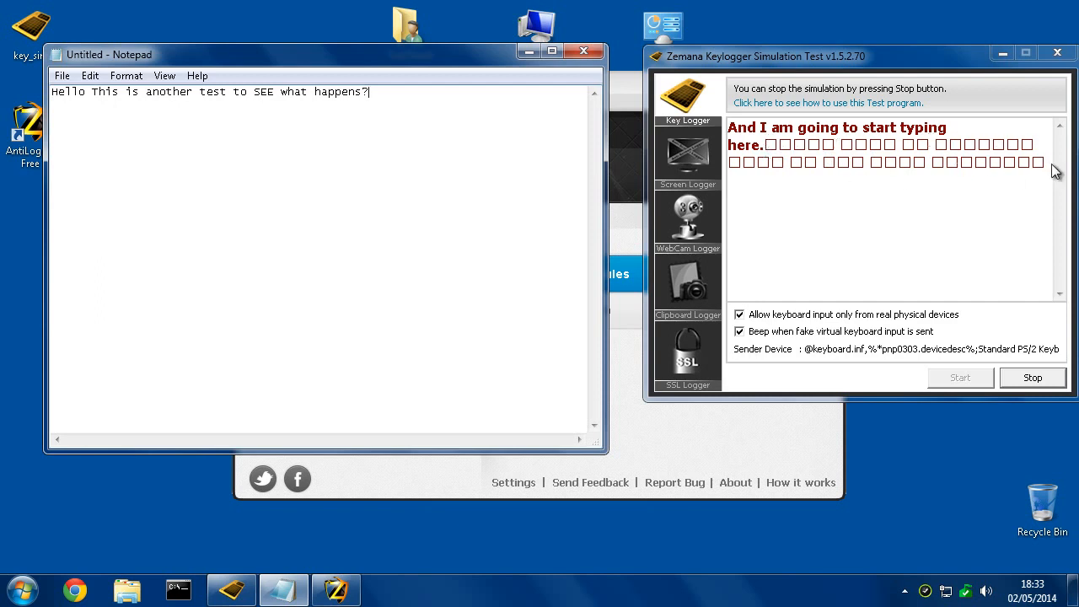
pyautogui.moveTo(1035, 165)
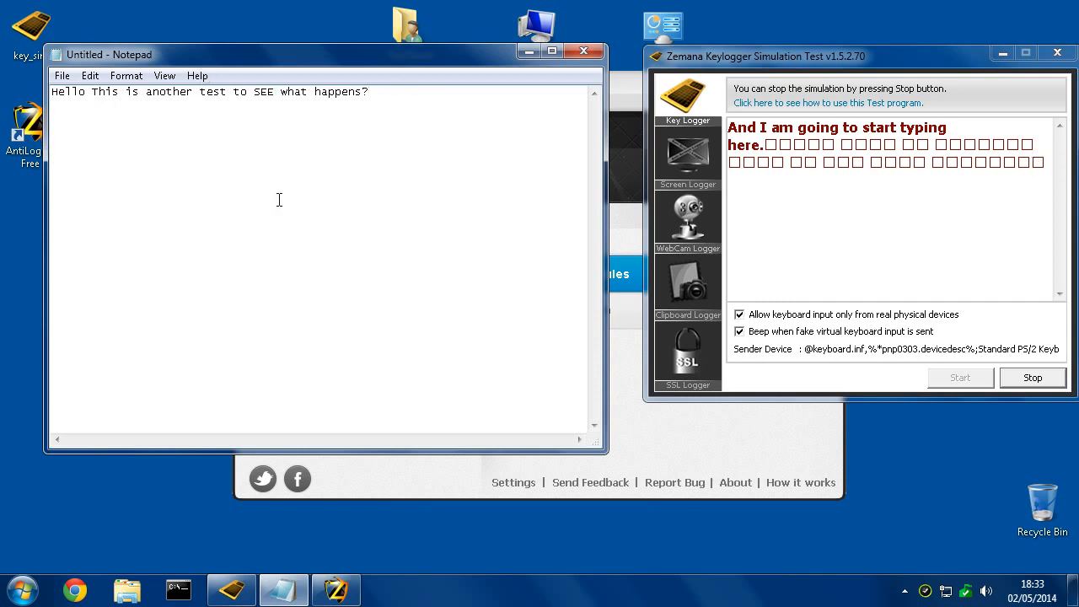
pyautogui.moveTo(294, 169)
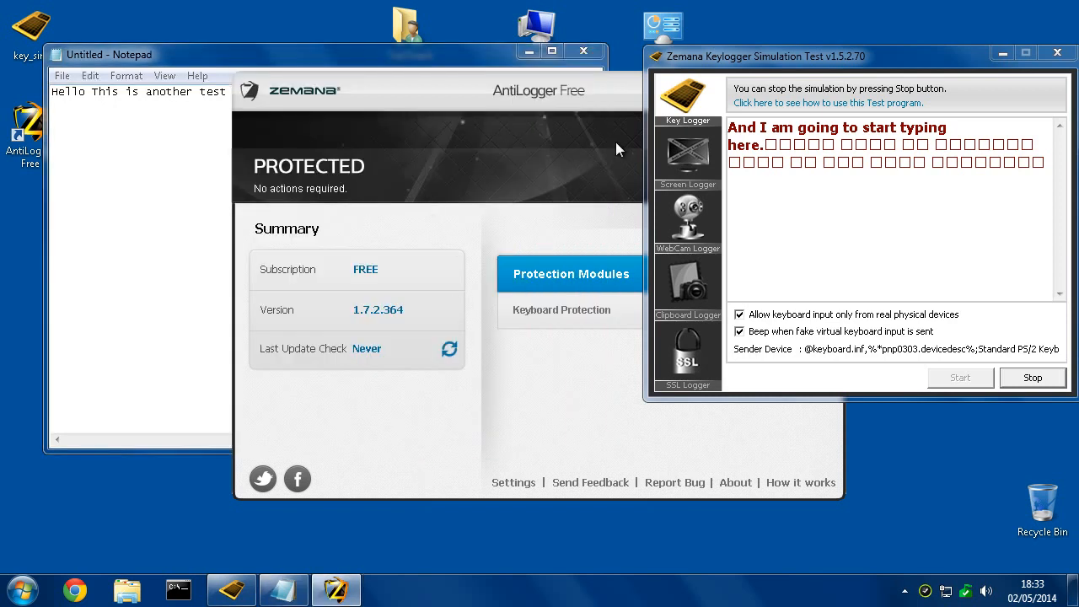
pyautogui.moveTo(408, 192)
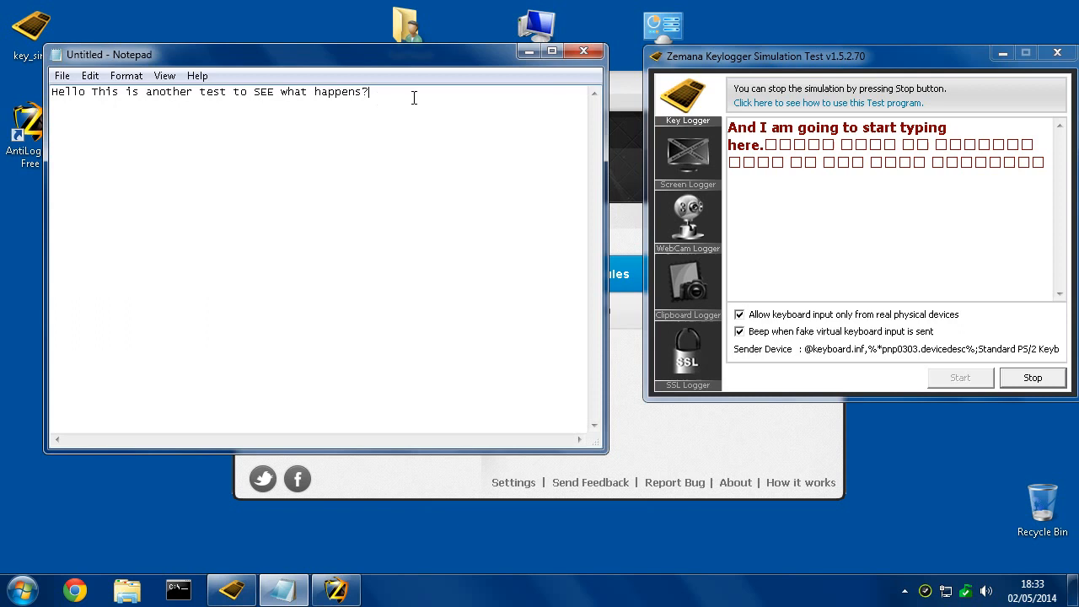
pyautogui.moveTo(432, 101)
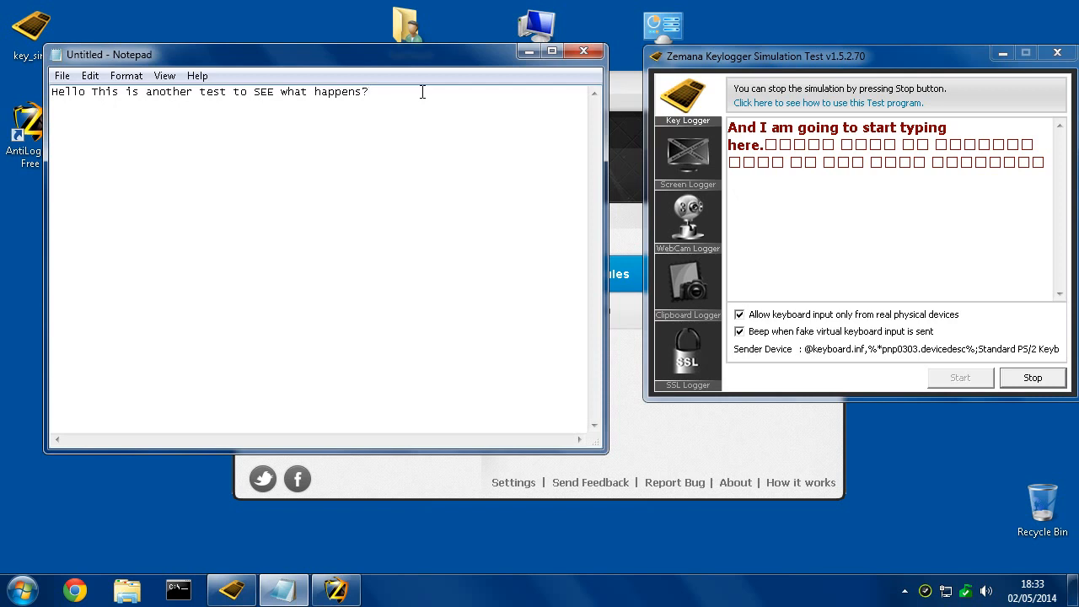
pyautogui.moveTo(211, 118)
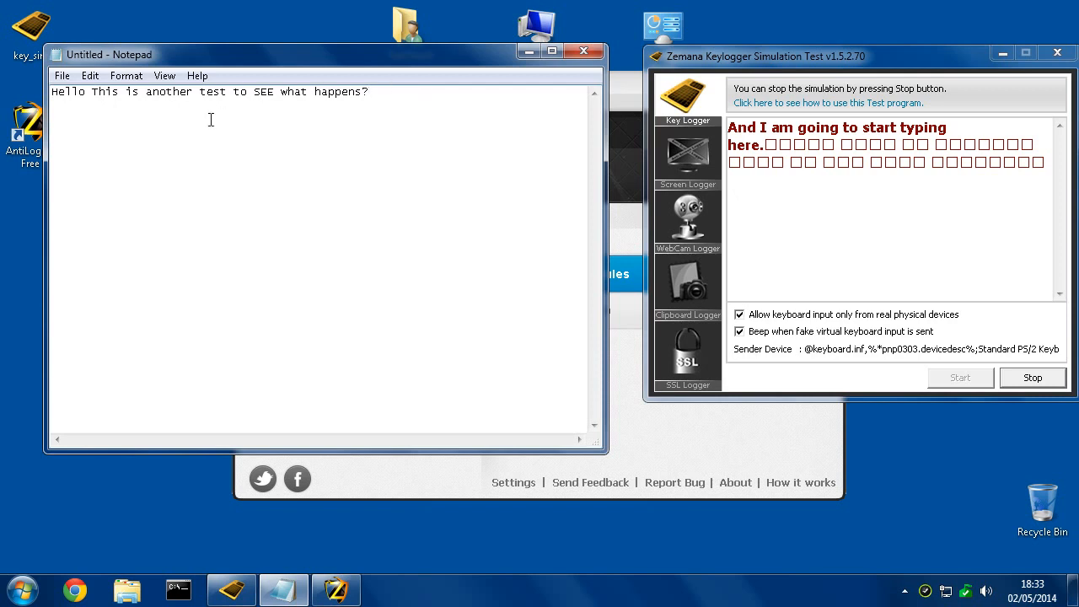
pyautogui.moveTo(985, 183)
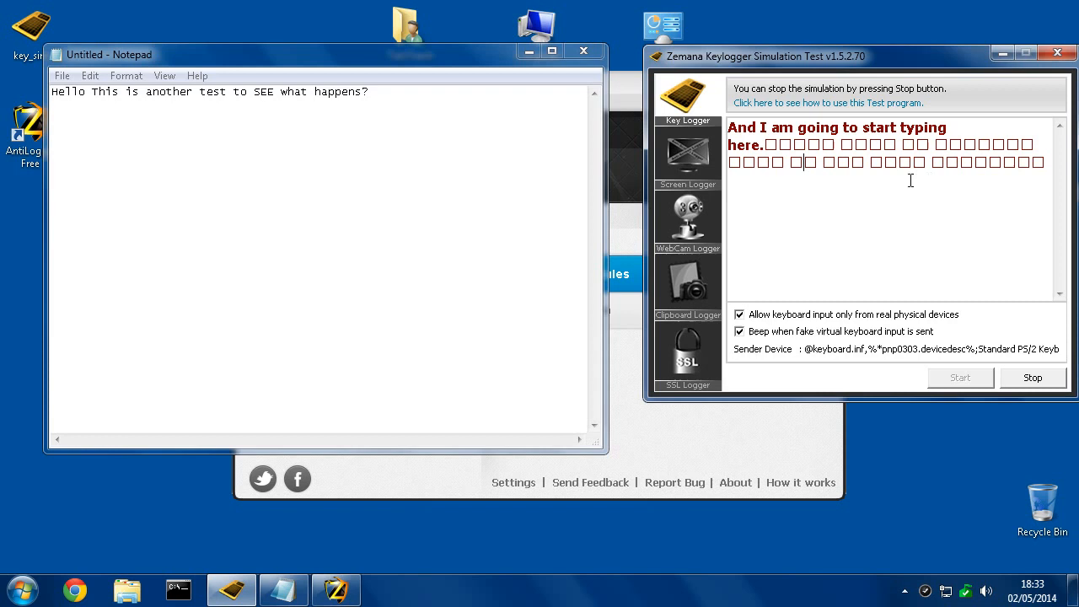
pyautogui.moveTo(890, 263)
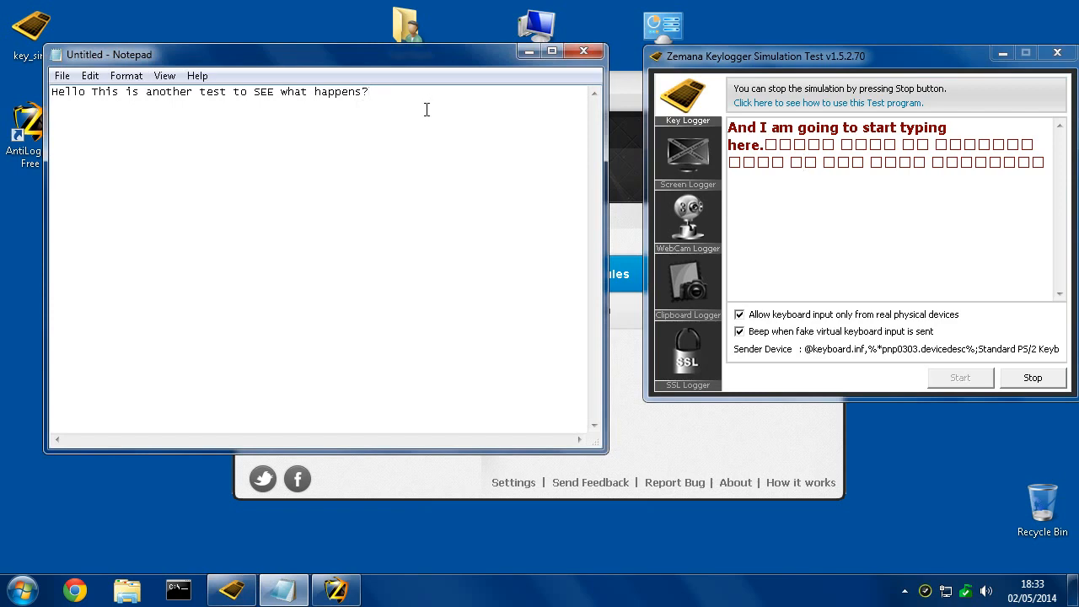
pyautogui.click(75, 590)
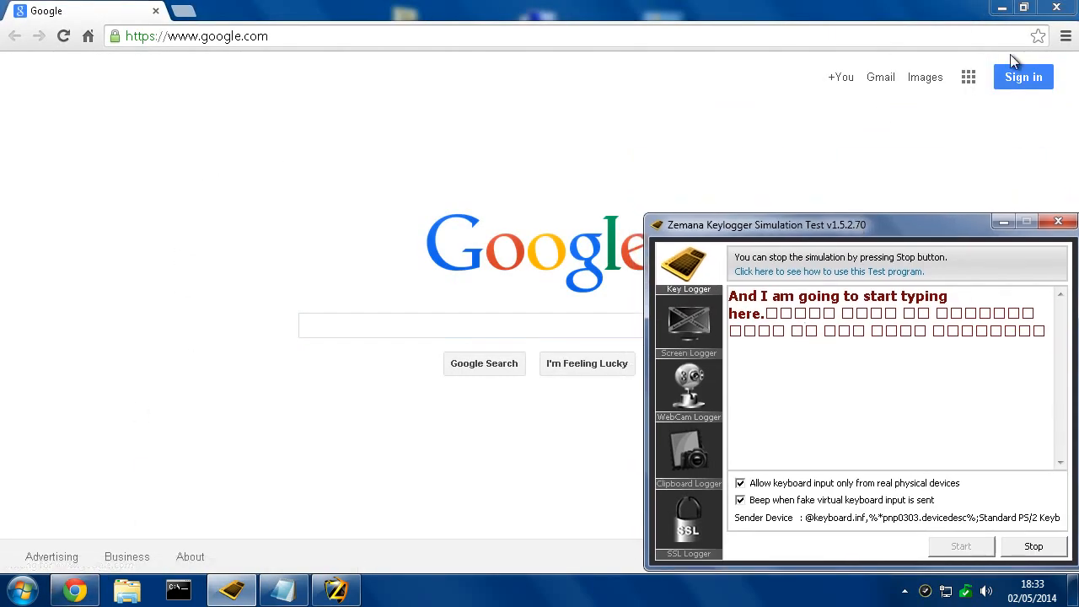
pyautogui.click(1022, 77)
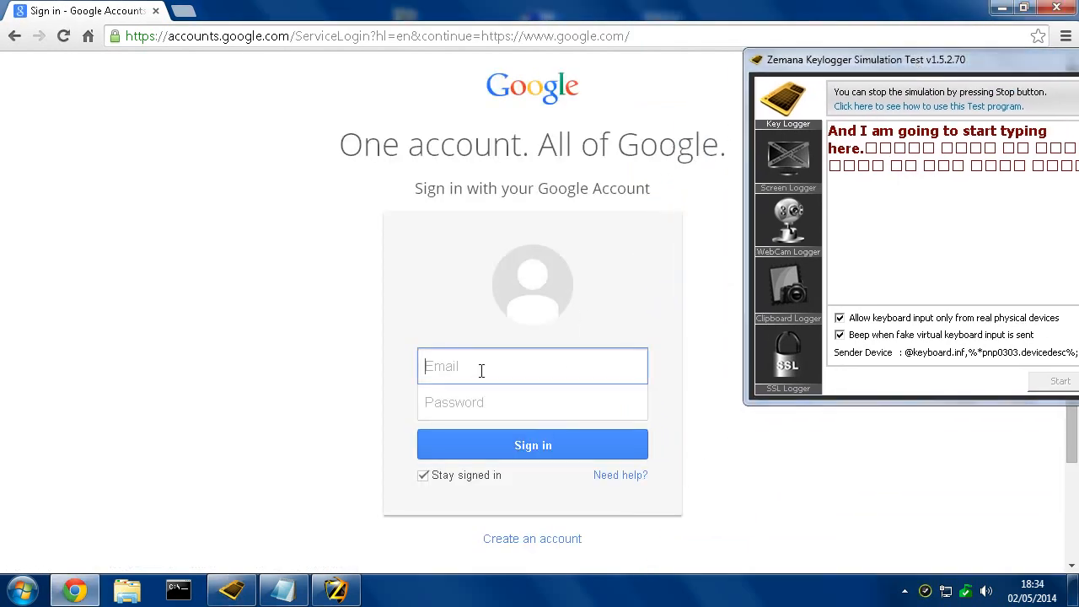
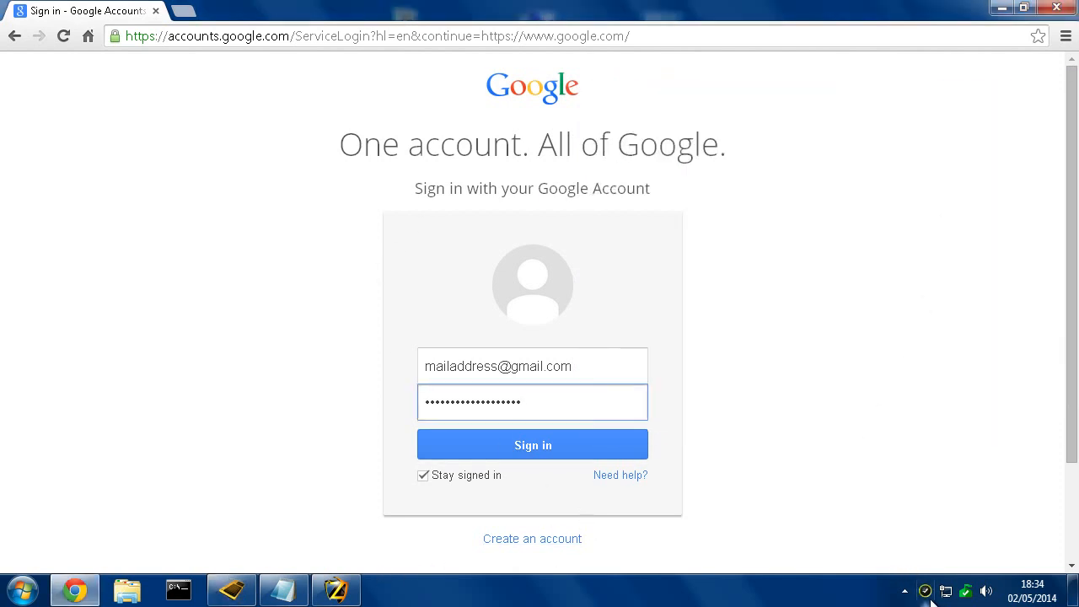
# Step: Show the AntiLogger Free status window reporting Keyboard Protection on
pyautogui.click(336, 589)
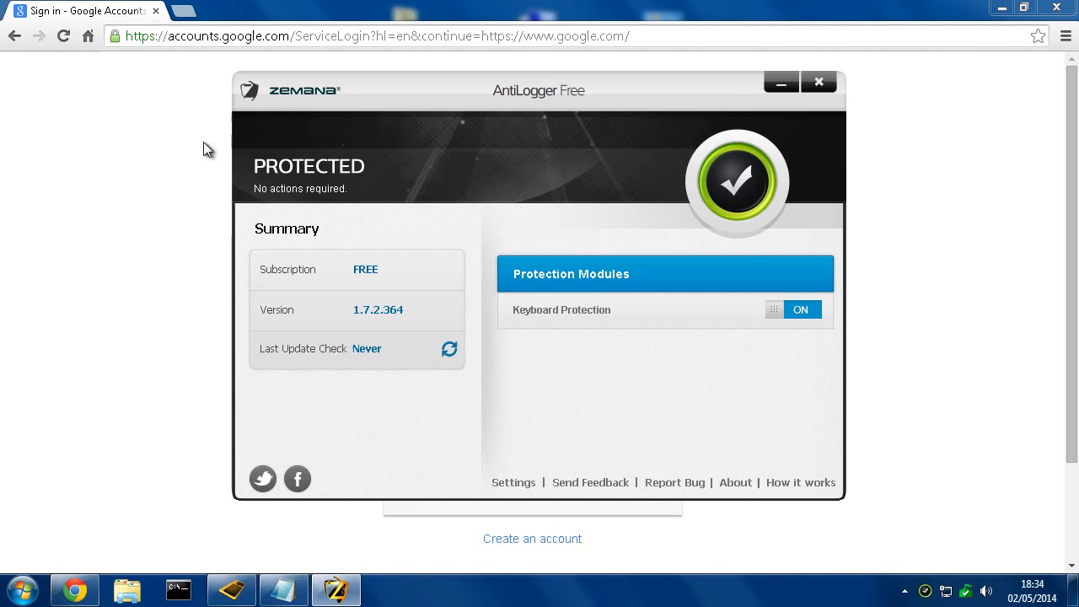
pyautogui.moveTo(695, 125)
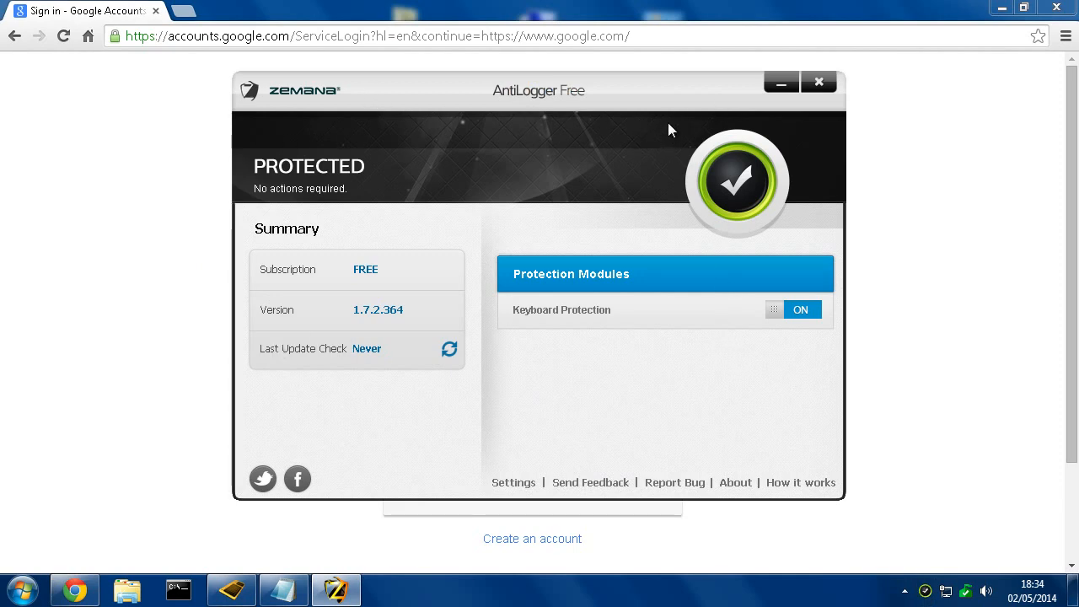
pyautogui.moveTo(591, 147)
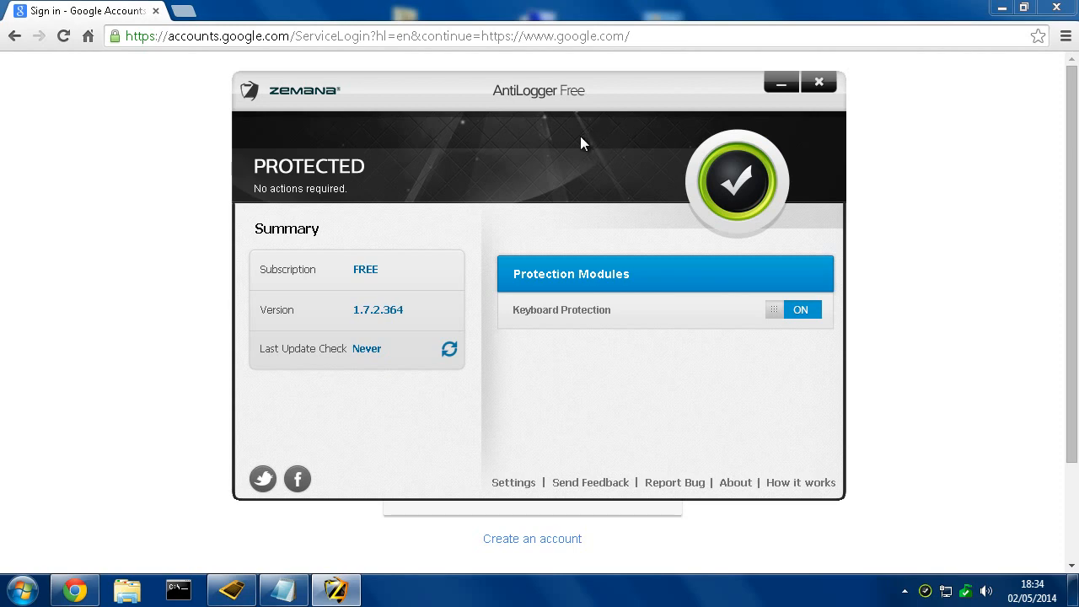
pyautogui.moveTo(540, 102)
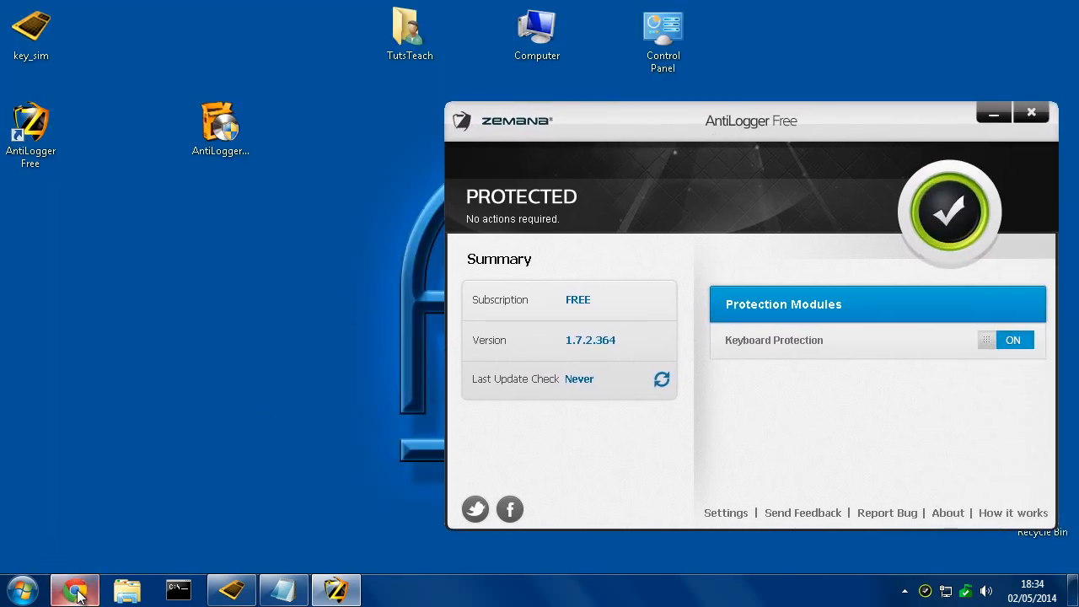
# Step: Restore Chrome's Google sign-in page with credentials filled in and bring the AntiLogger status back over it
pyautogui.click(74, 589)
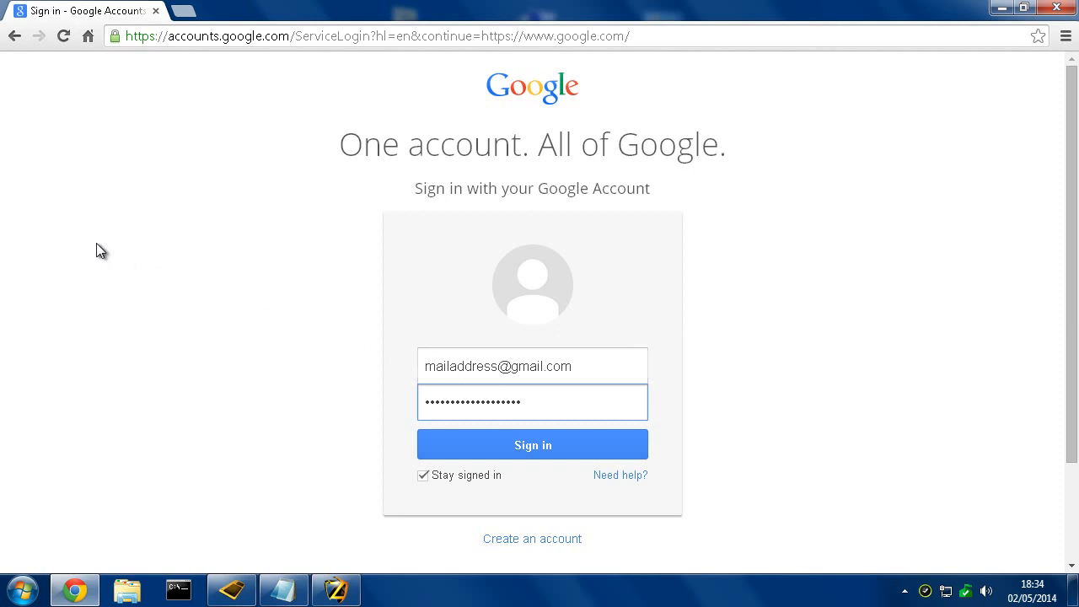
pyautogui.moveTo(785, 230)
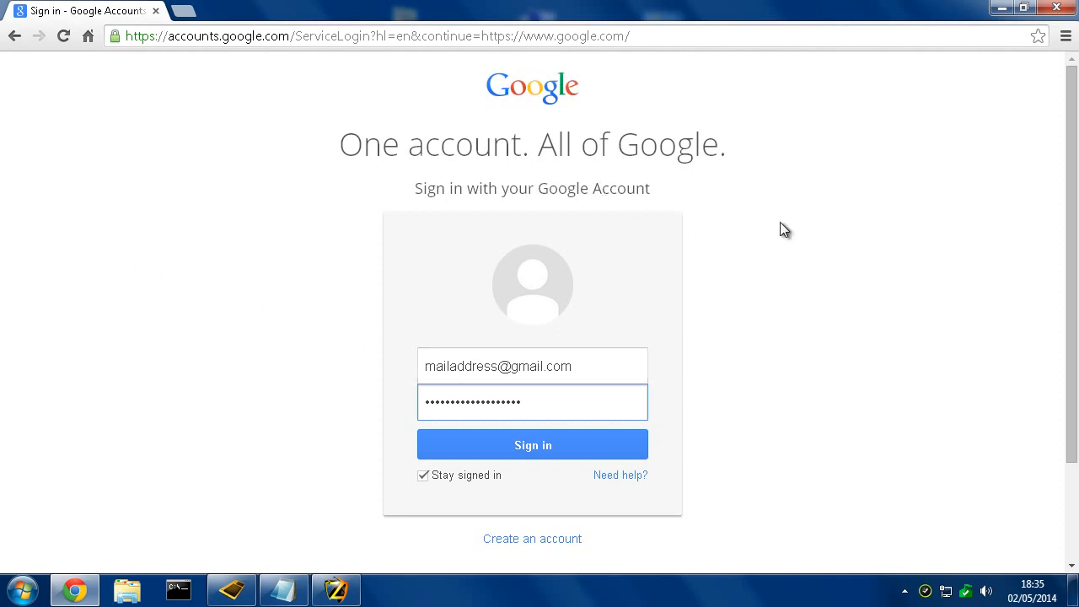
pyautogui.click(422, 476)
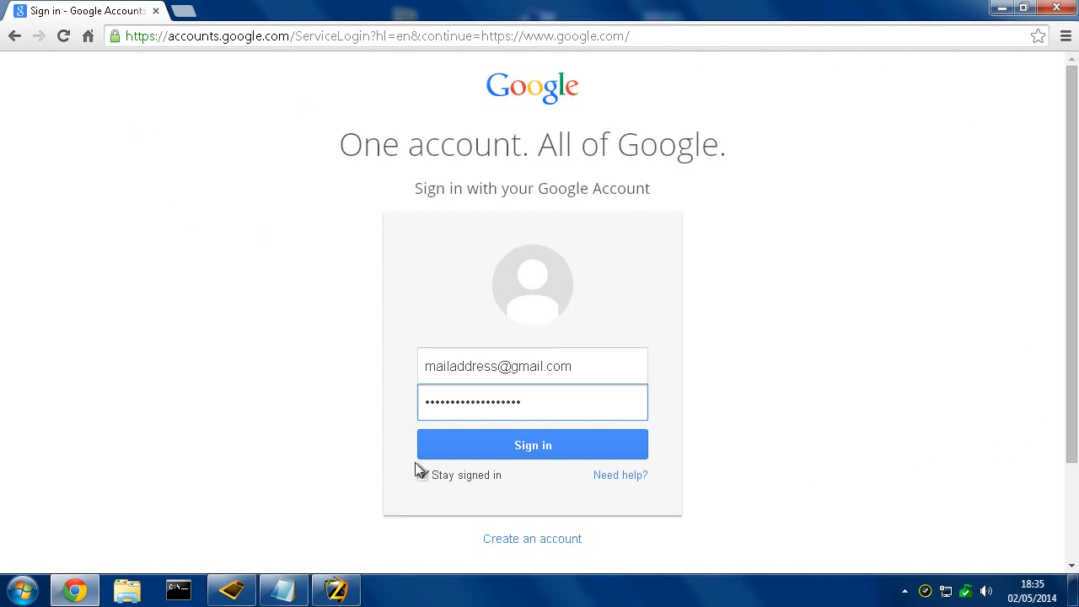
pyautogui.click(421, 475)
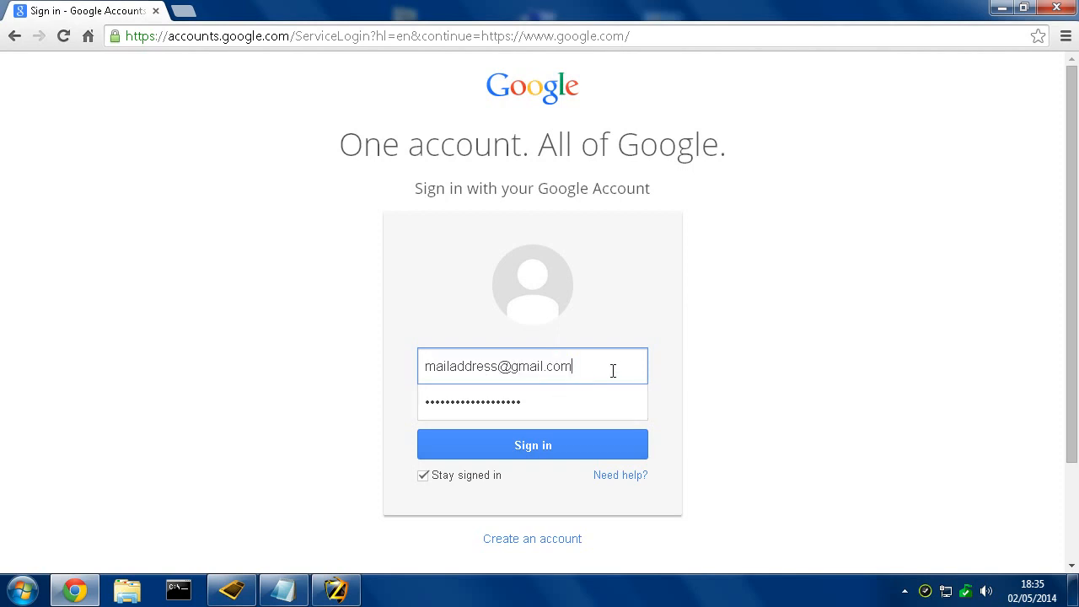
pyautogui.click(533, 402)
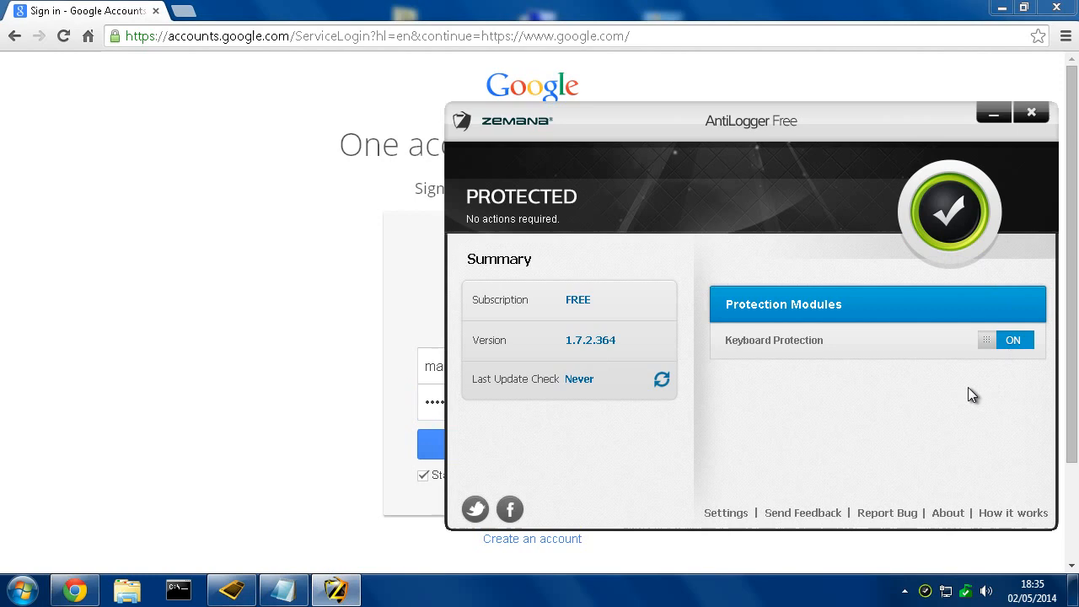
pyautogui.moveTo(717, 391)
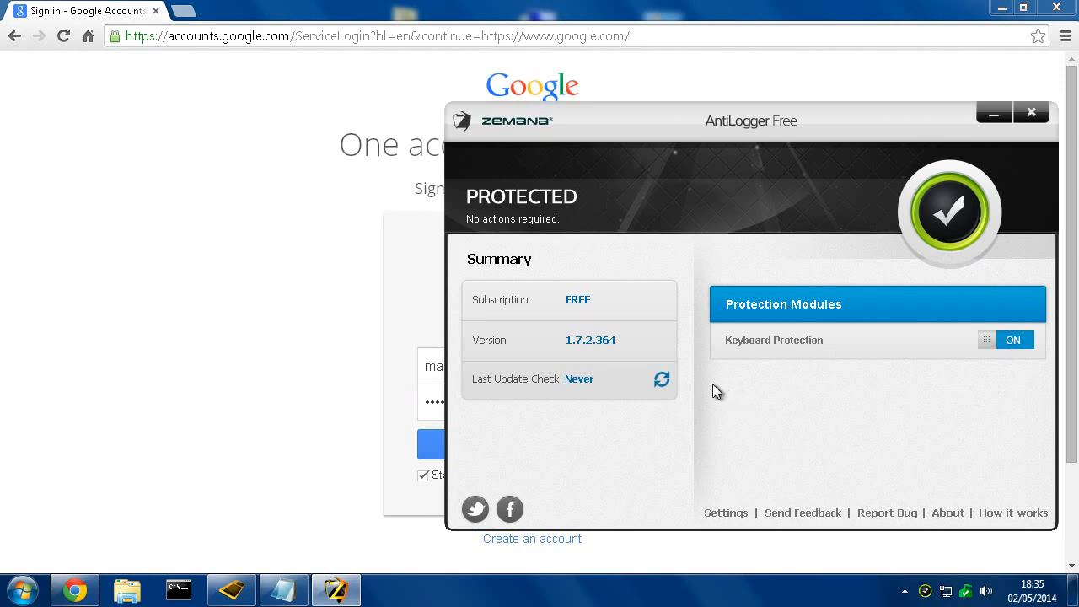
pyautogui.moveTo(698, 376)
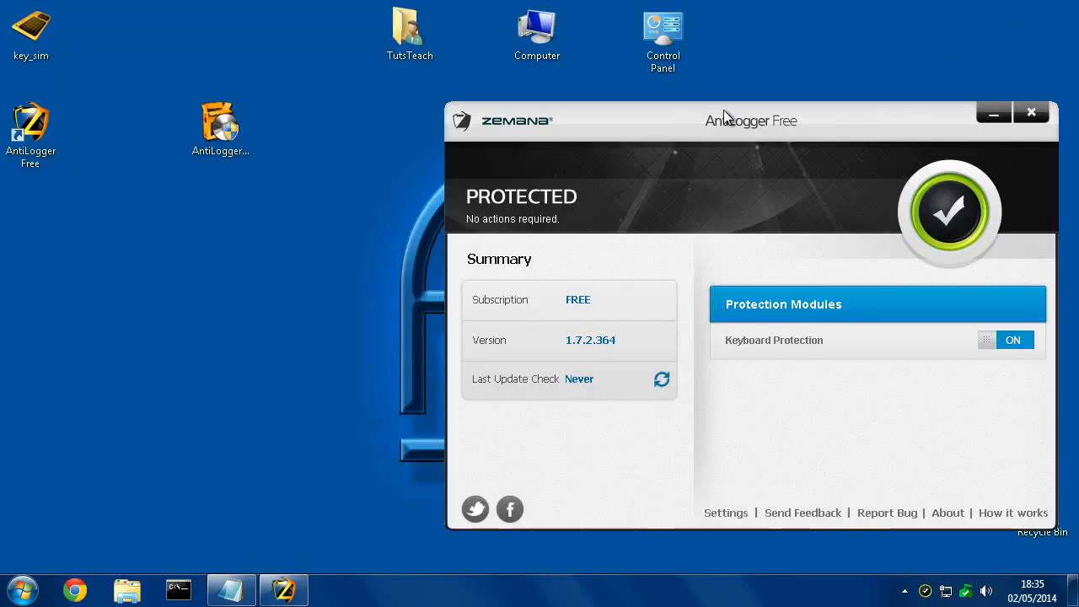
# Step: Move the AntiLogger Free status window left toward the centre of the desktop
pyautogui.moveTo(751, 120); pyautogui.dragTo(685, 106)
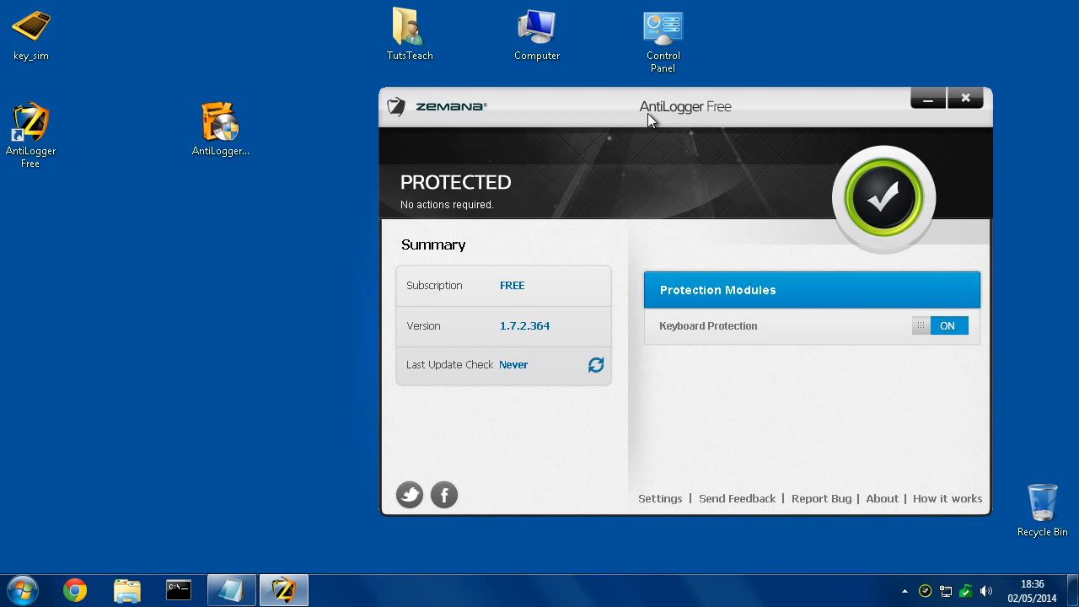
pyautogui.moveTo(701, 123)
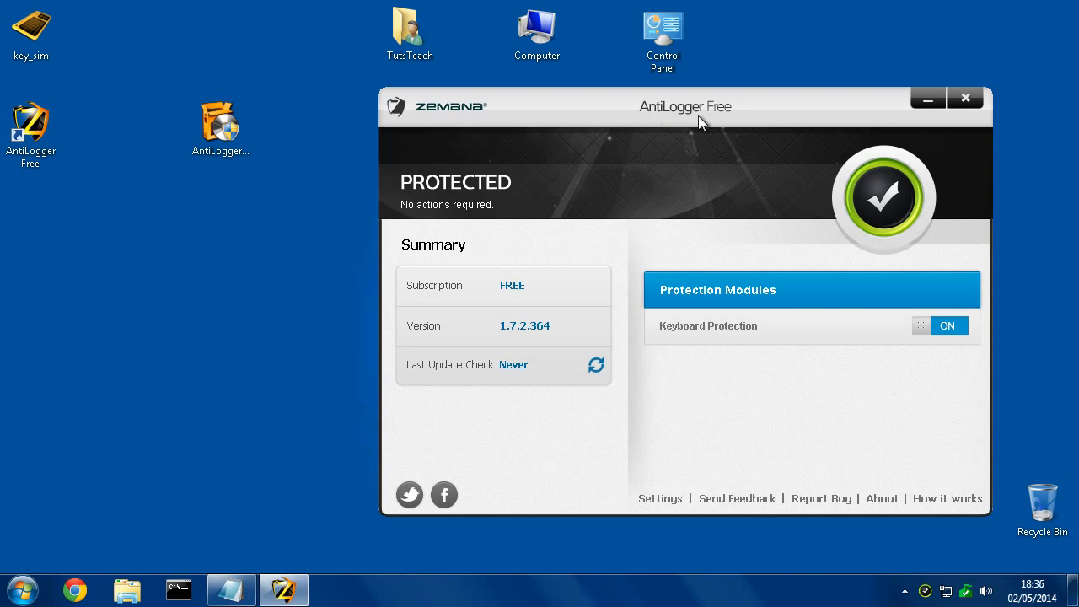
pyautogui.moveTo(693, 120)
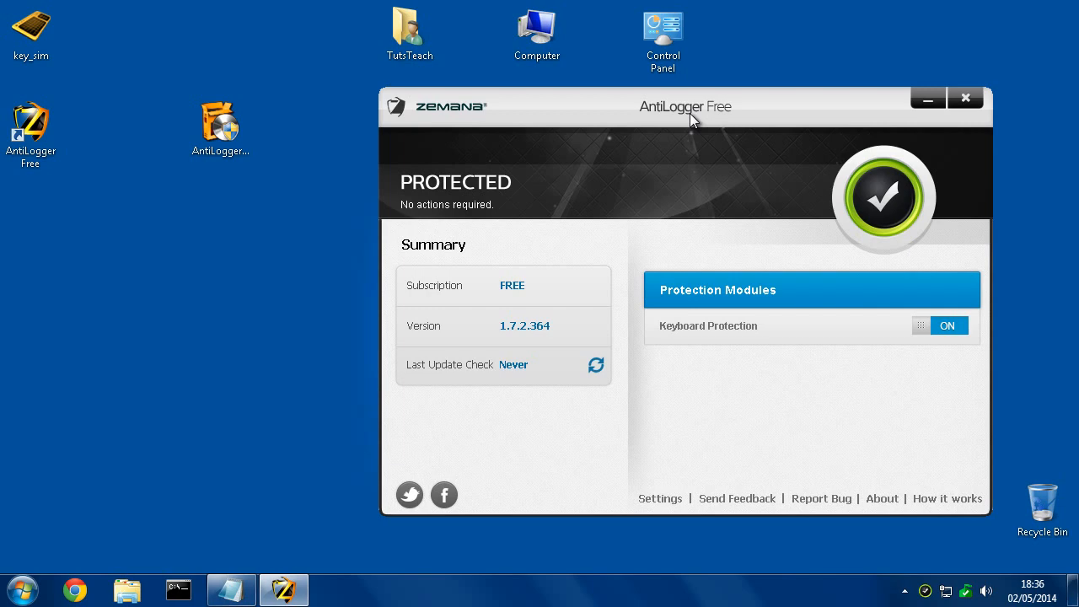
pyautogui.moveTo(715, 117)
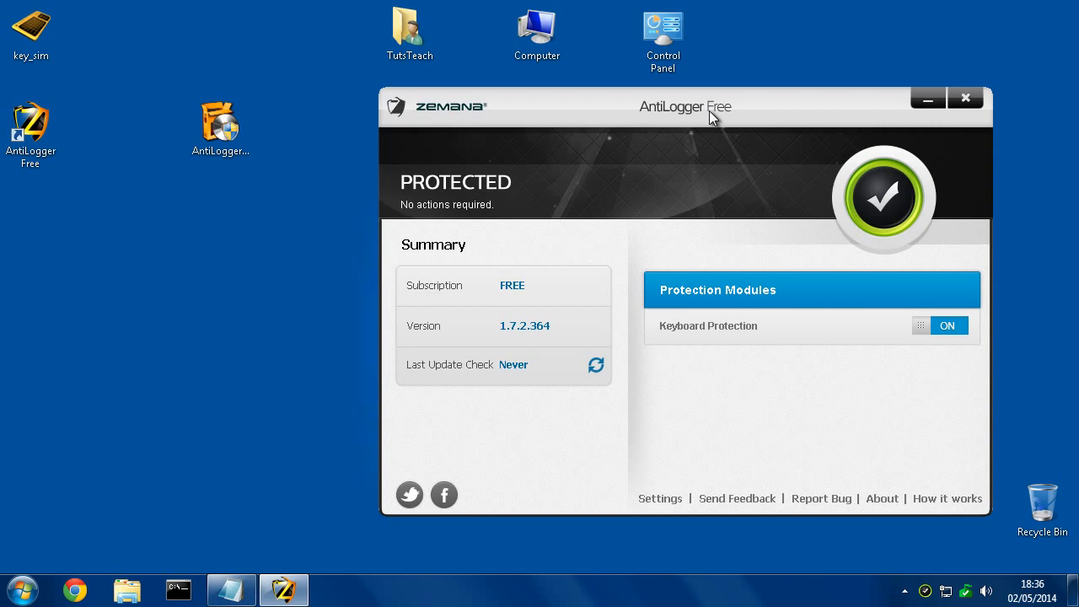
pyautogui.moveTo(707, 135)
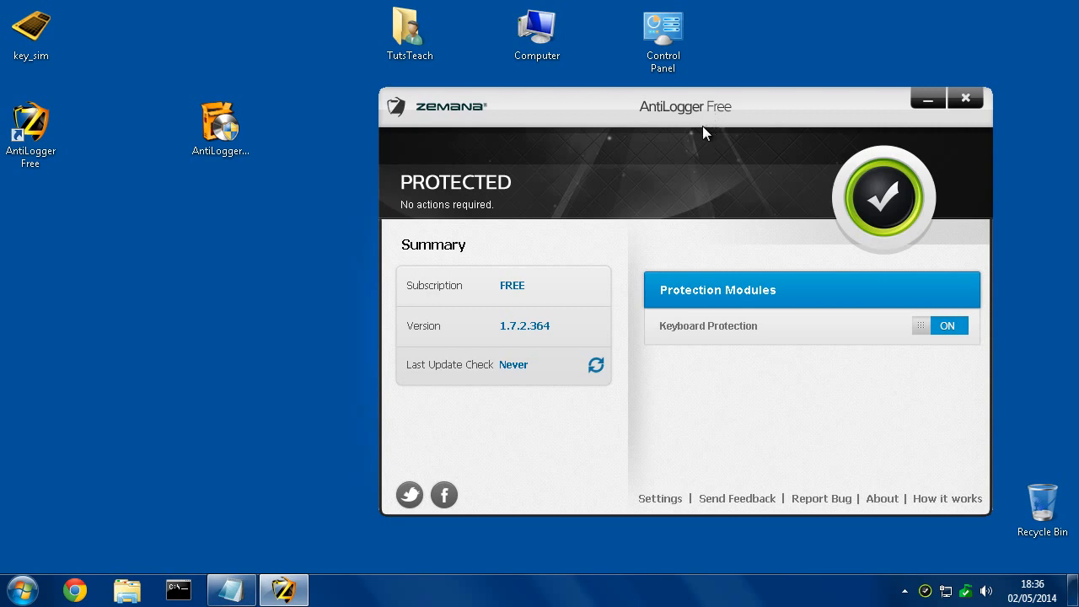